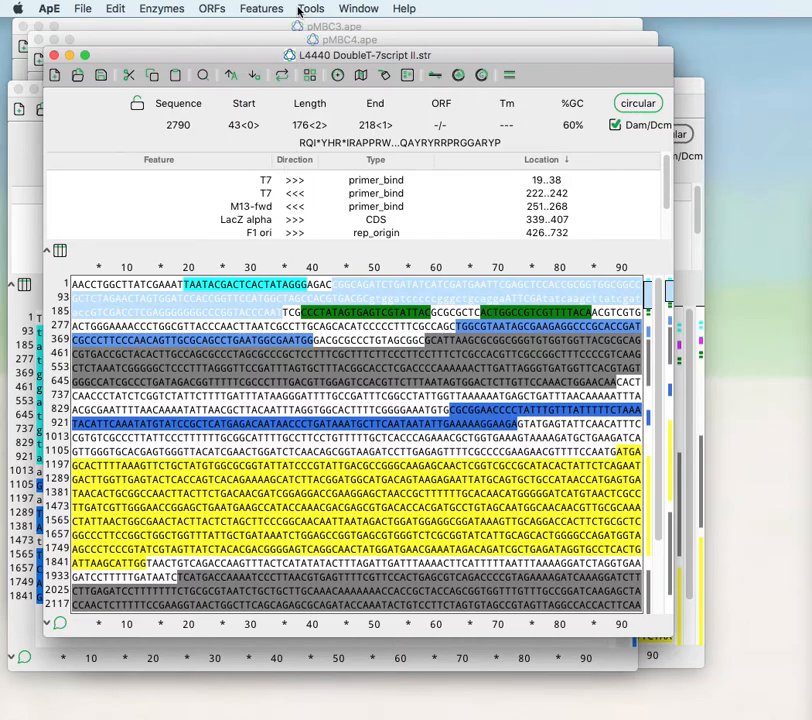
- Launch the Golden Gate Designer from the Tools menu for the L4440 sequence
{"action": "left_click", "coordinate": [312, 8]}
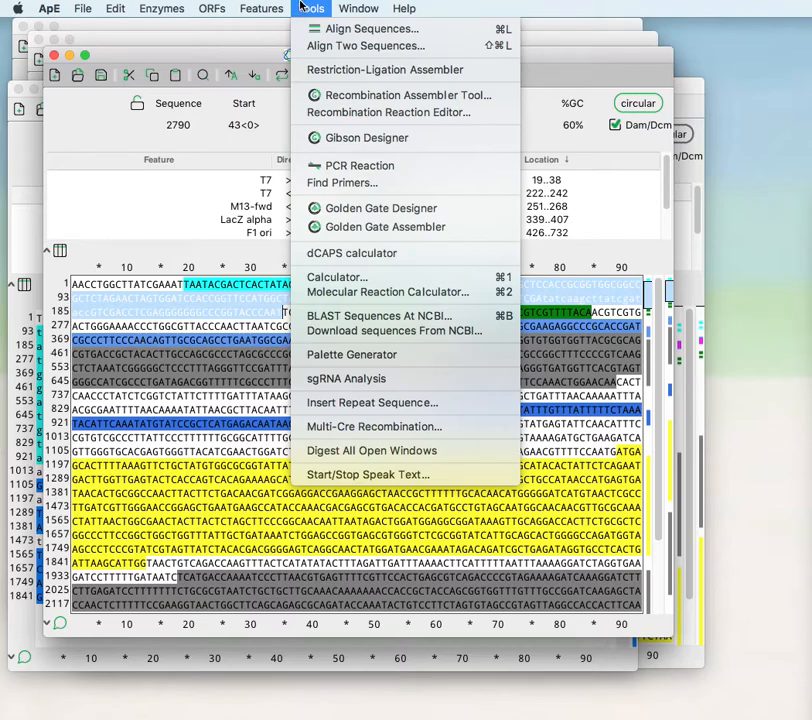
{"action": "mouse_move", "coordinate": [382, 208]}
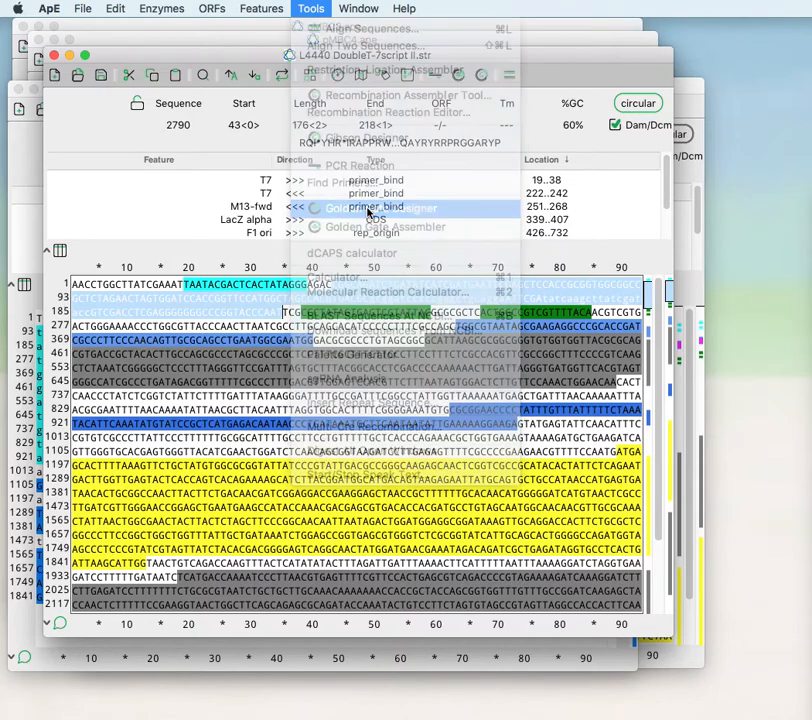
{"action": "left_click", "coordinate": [378, 208]}
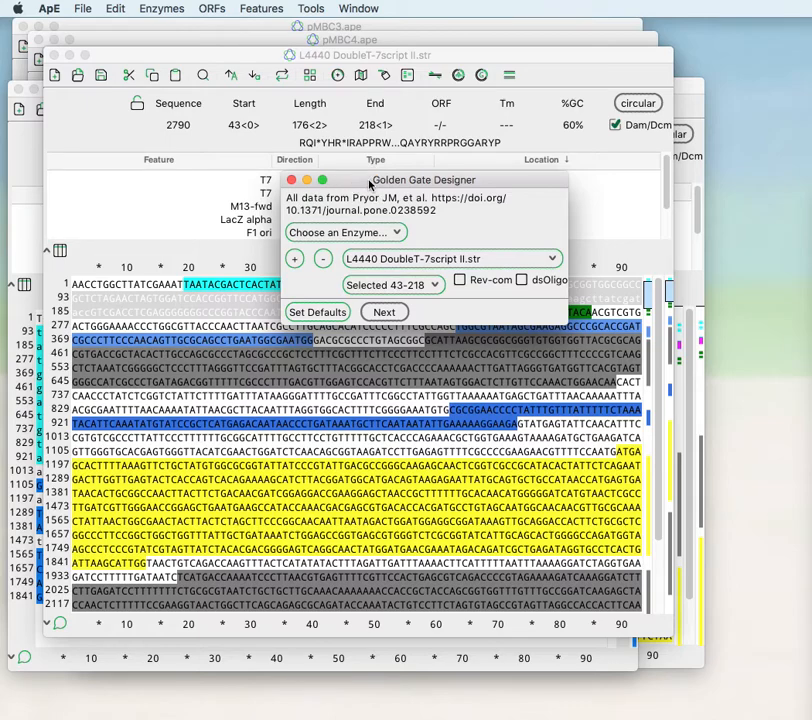
{"action": "mouse_move", "coordinate": [444, 212]}
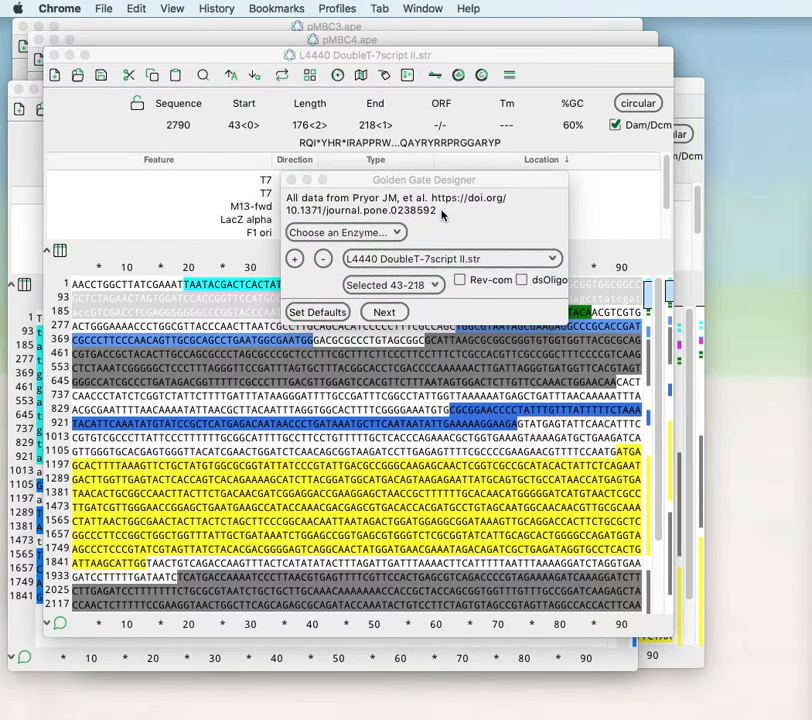
{"action": "mouse_move", "coordinate": [296, 204]}
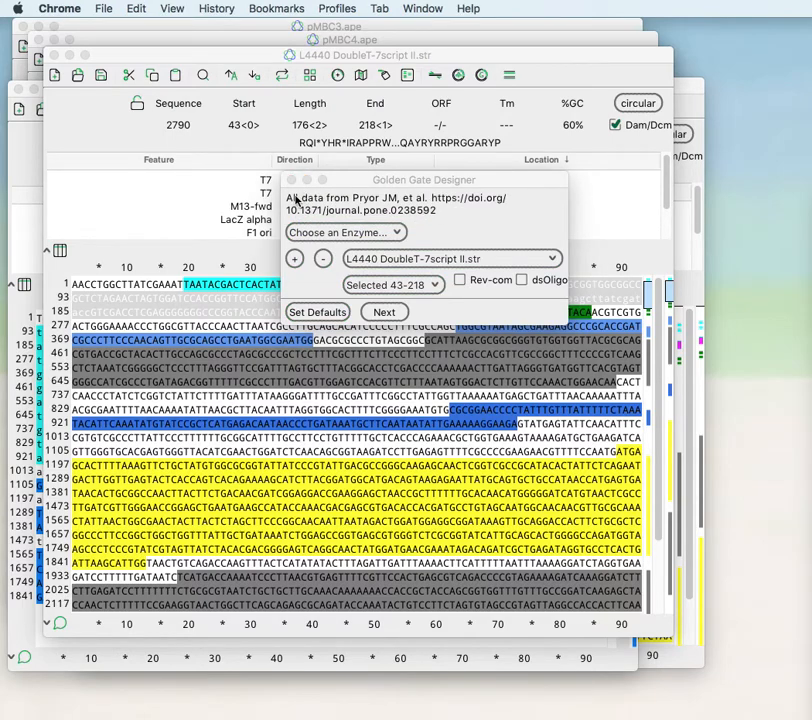
{"action": "mouse_move", "coordinate": [332, 204]}
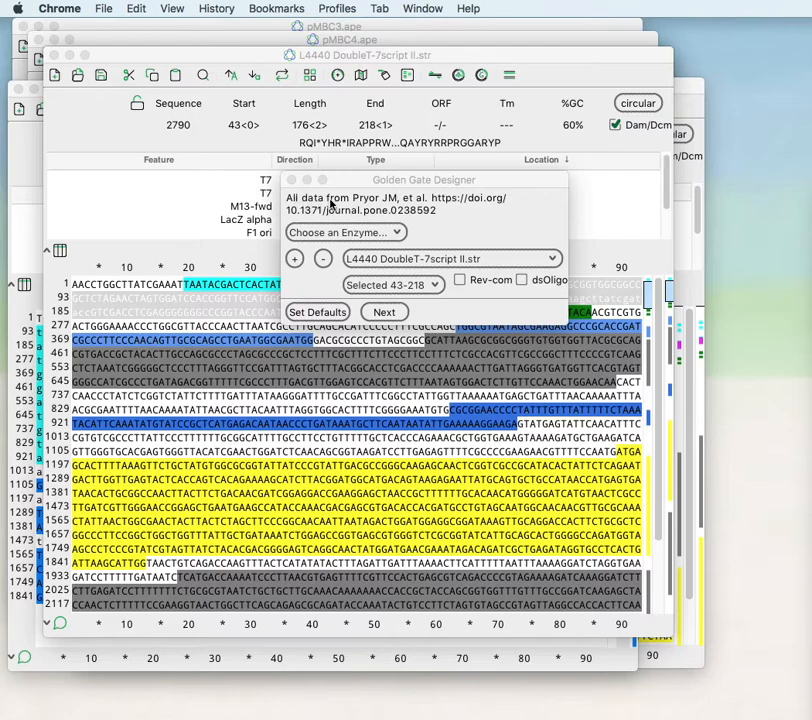
{"action": "mouse_move", "coordinate": [442, 216]}
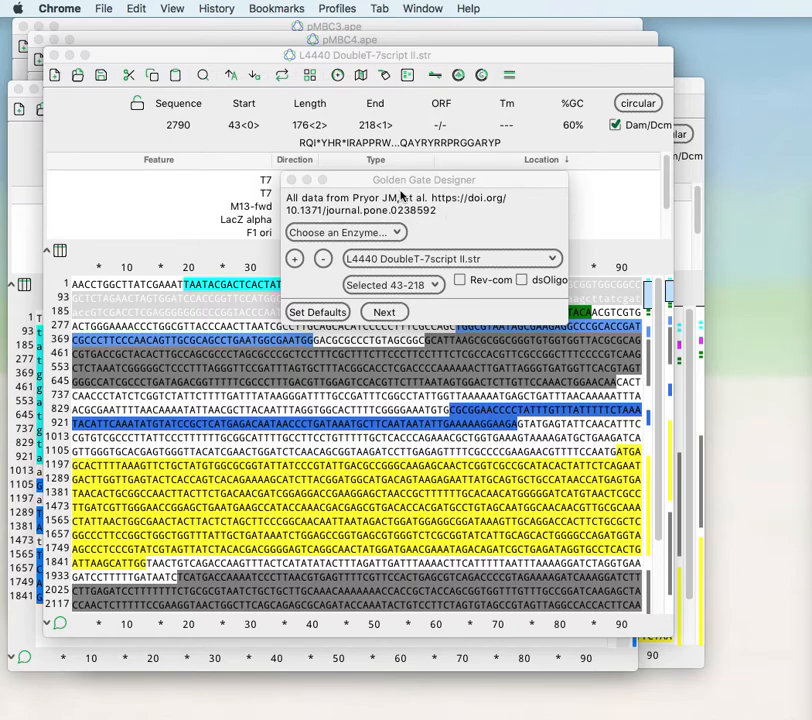
{"action": "mouse_move", "coordinate": [400, 188]}
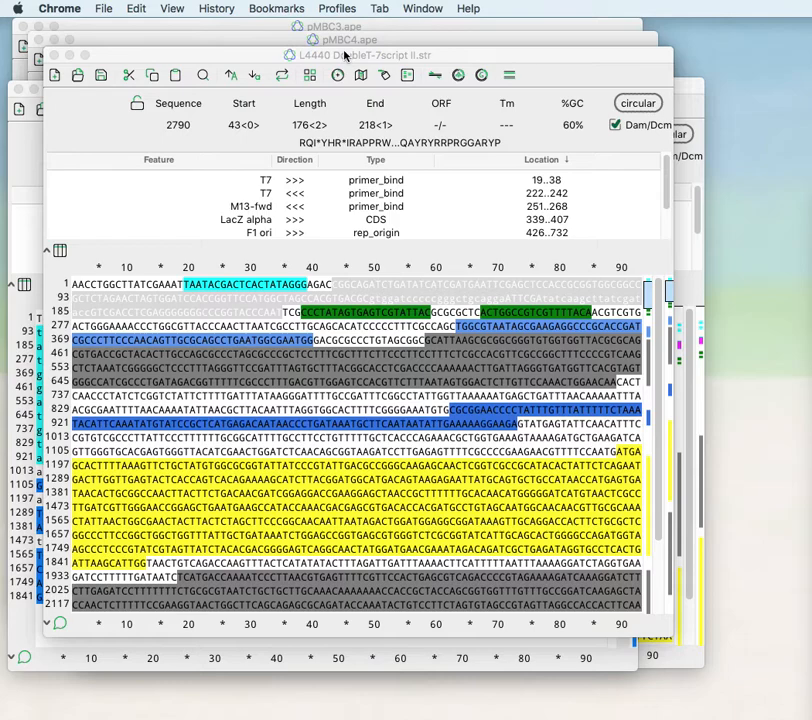
- Bring up the Enzyme Selection window via the enzyme toolbar button
{"action": "left_click", "coordinate": [312, 8]}
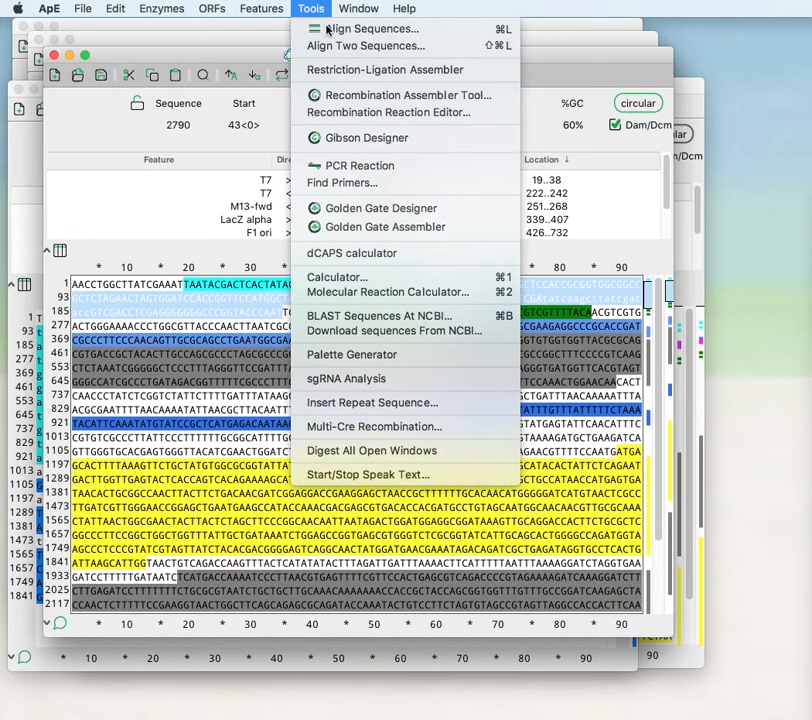
{"action": "mouse_move", "coordinate": [382, 208]}
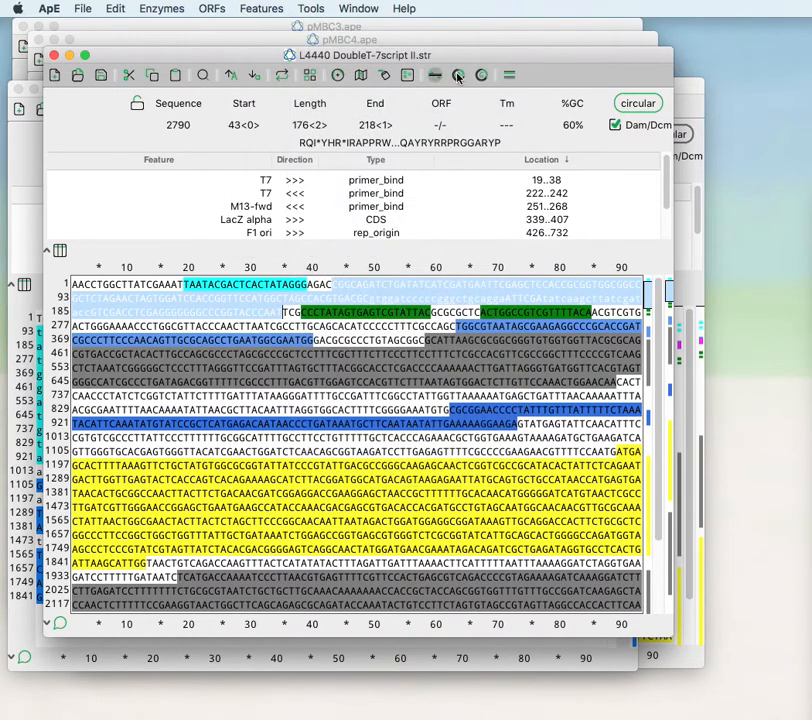
{"action": "mouse_move", "coordinate": [456, 76]}
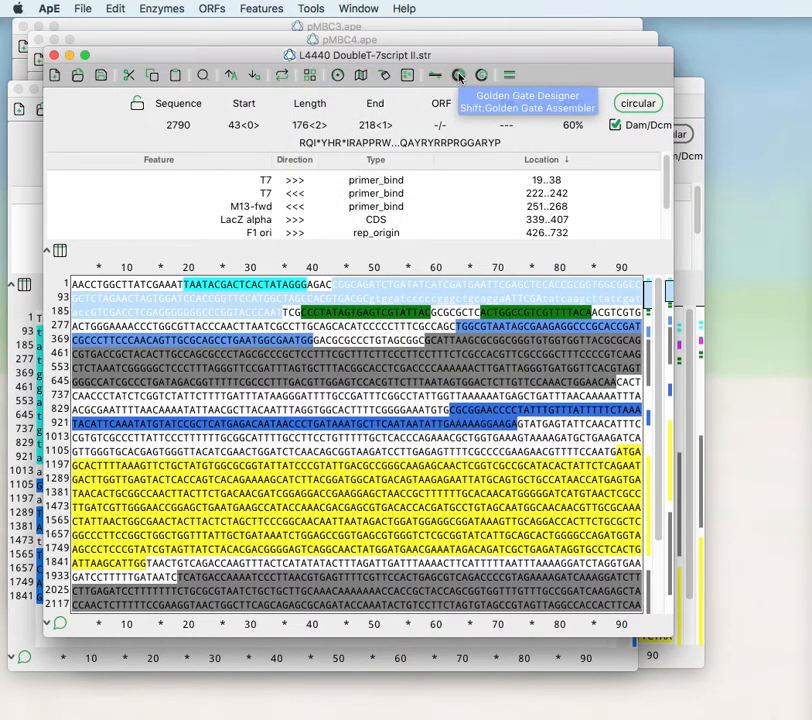
{"action": "mouse_move", "coordinate": [458, 74]}
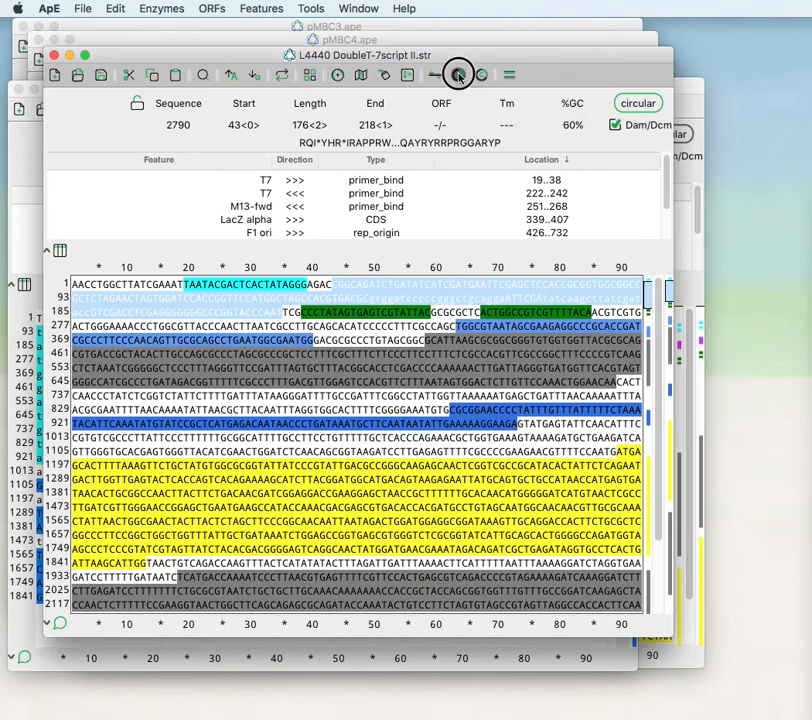
{"action": "left_click", "coordinate": [458, 74]}
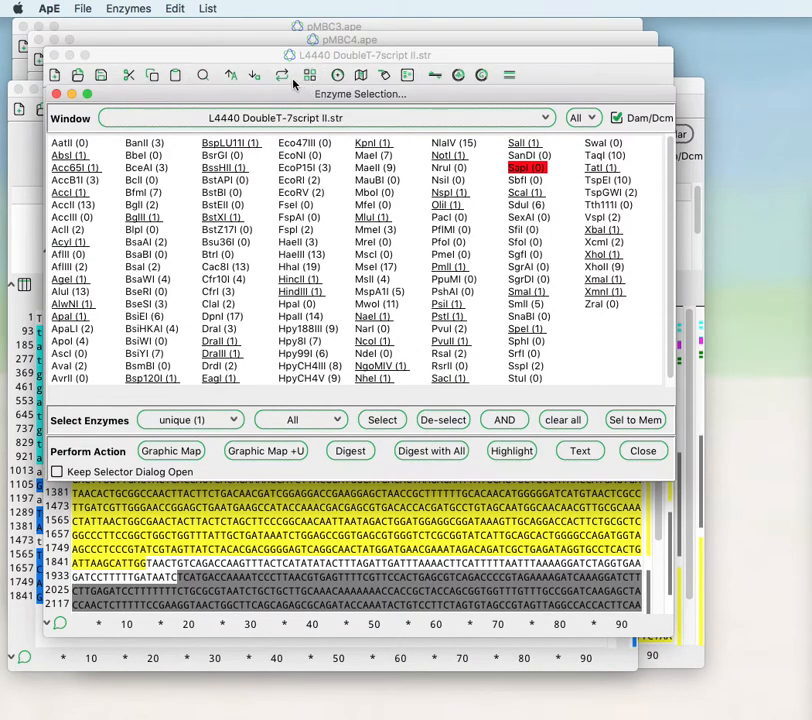
- Quick-add the Golden Gate enzymes, confirm, and close the Enzyme Selection window
{"action": "left_click", "coordinate": [128, 8]}
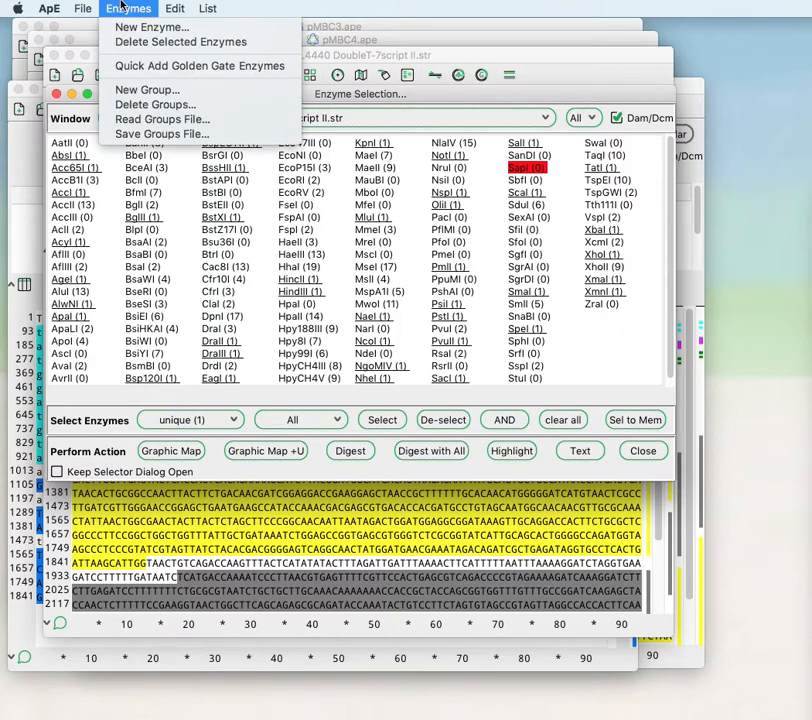
{"action": "mouse_move", "coordinate": [198, 64]}
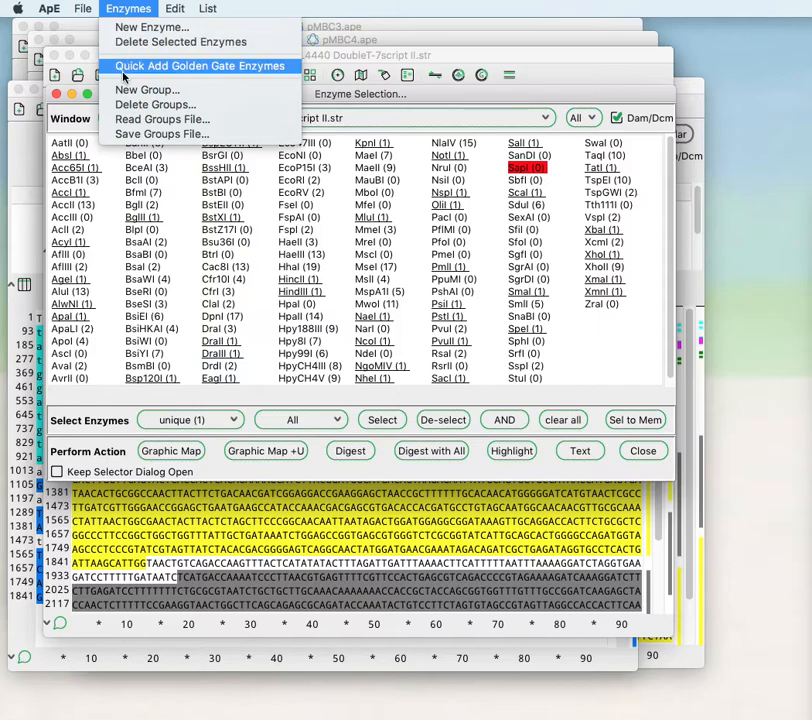
{"action": "left_click", "coordinate": [204, 66]}
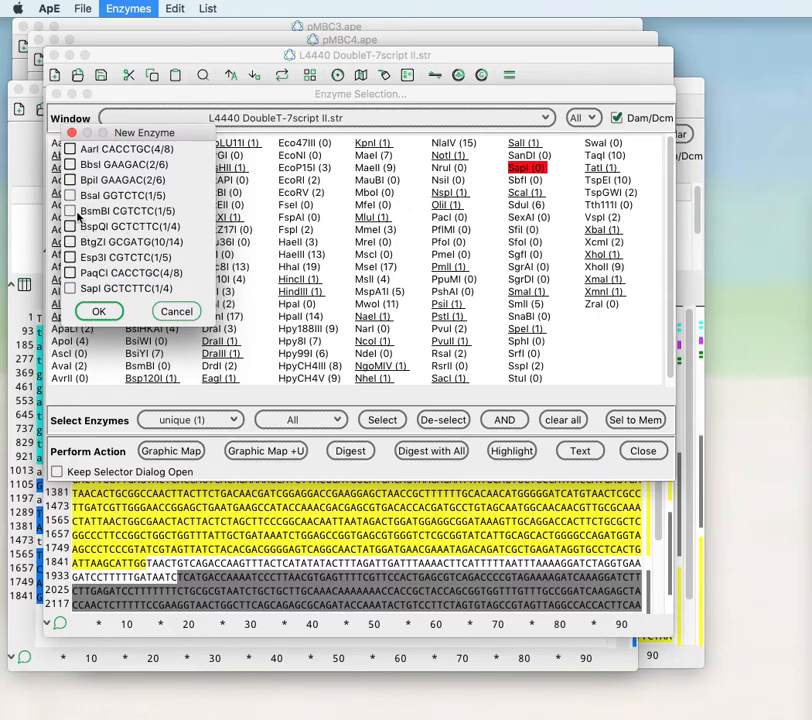
{"action": "left_click", "coordinate": [98, 312]}
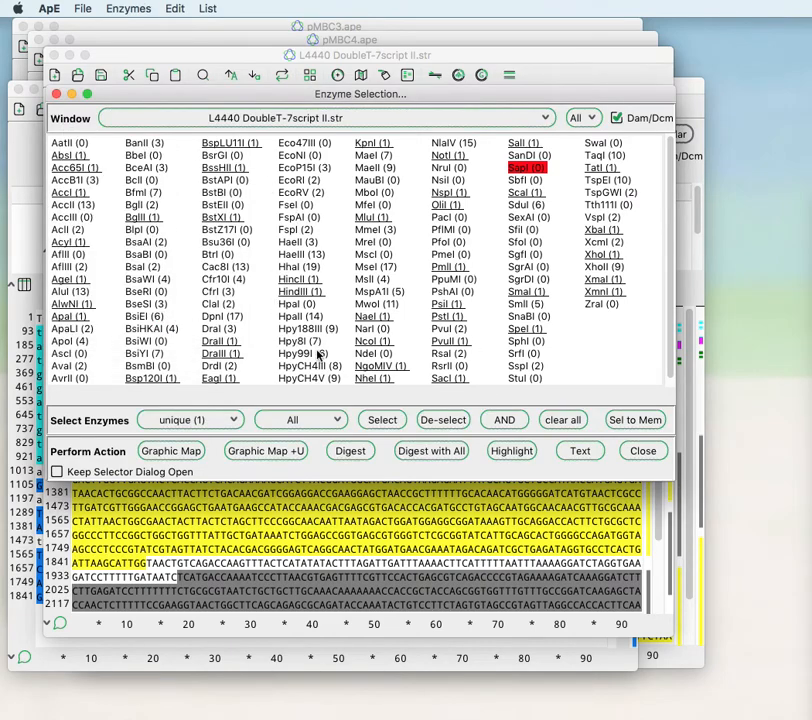
{"action": "left_click", "coordinate": [84, 8]}
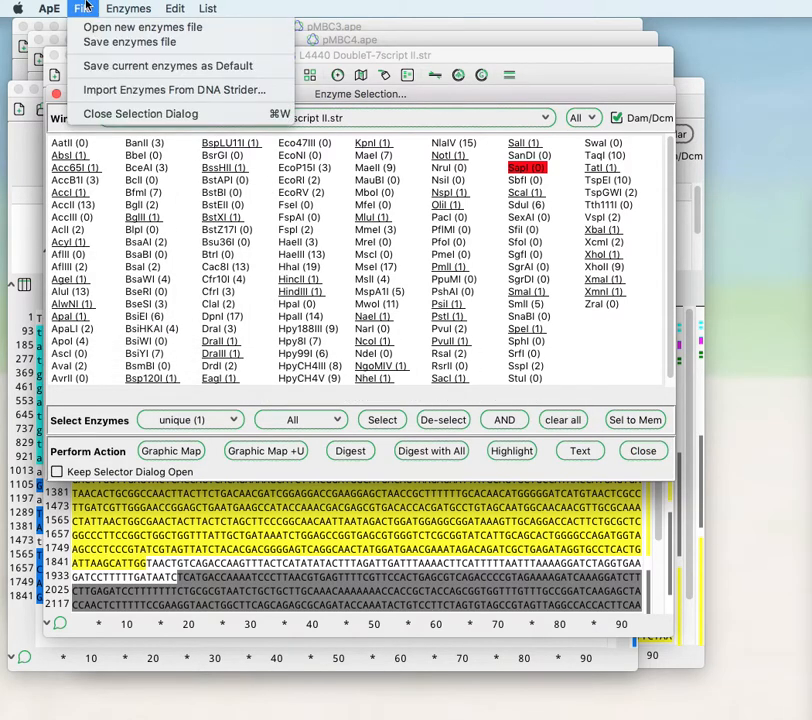
{"action": "mouse_move", "coordinate": [170, 66]}
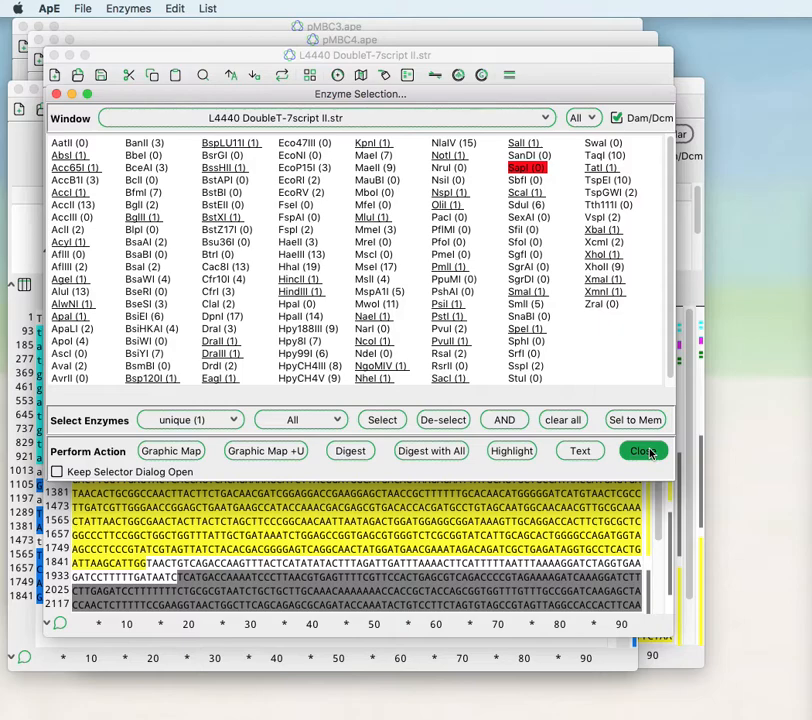
{"action": "left_click", "coordinate": [642, 452]}
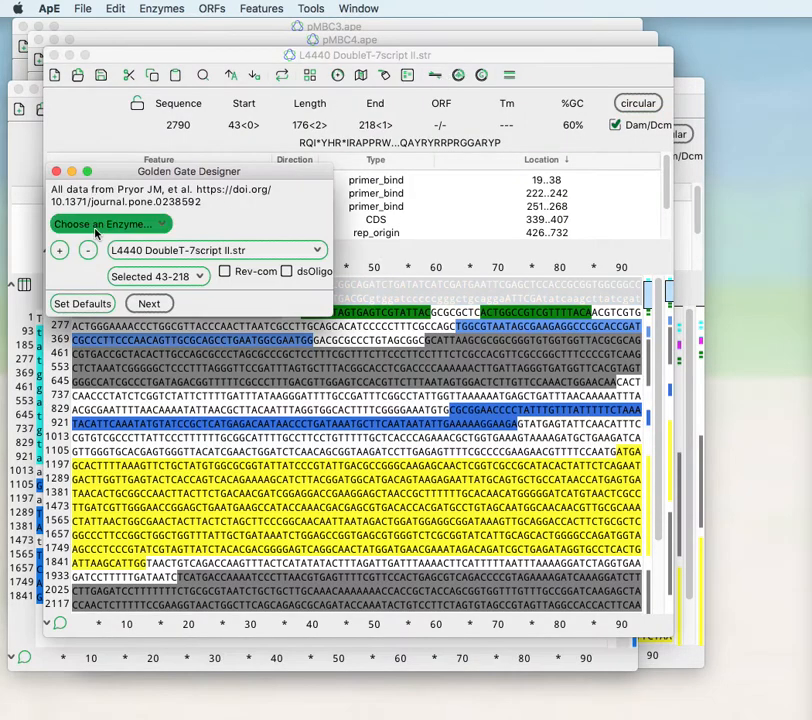
- Choose BsaI and set the L4440 fragment range to All but Selected 219-42
{"action": "left_click", "coordinate": [110, 224]}
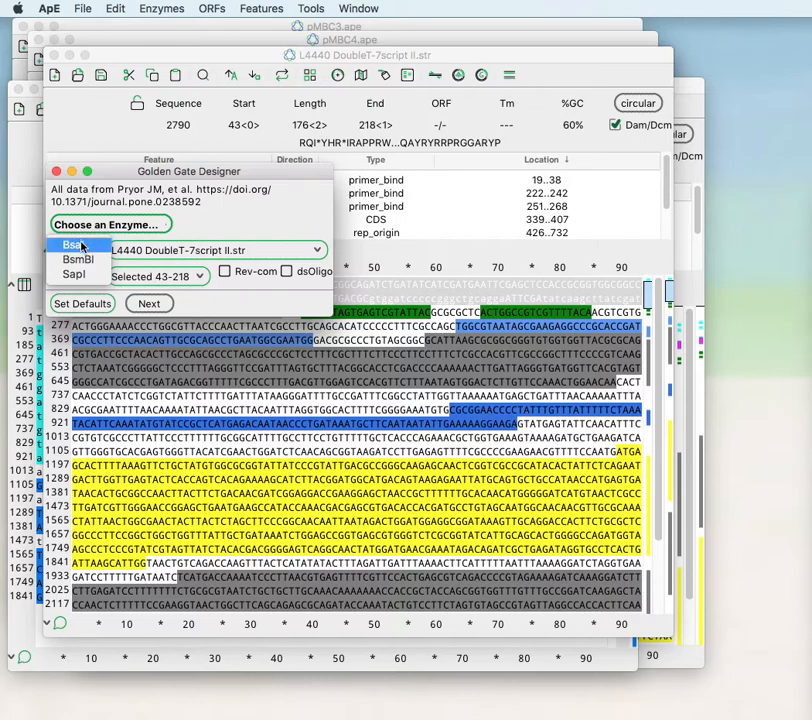
{"action": "left_click", "coordinate": [76, 244]}
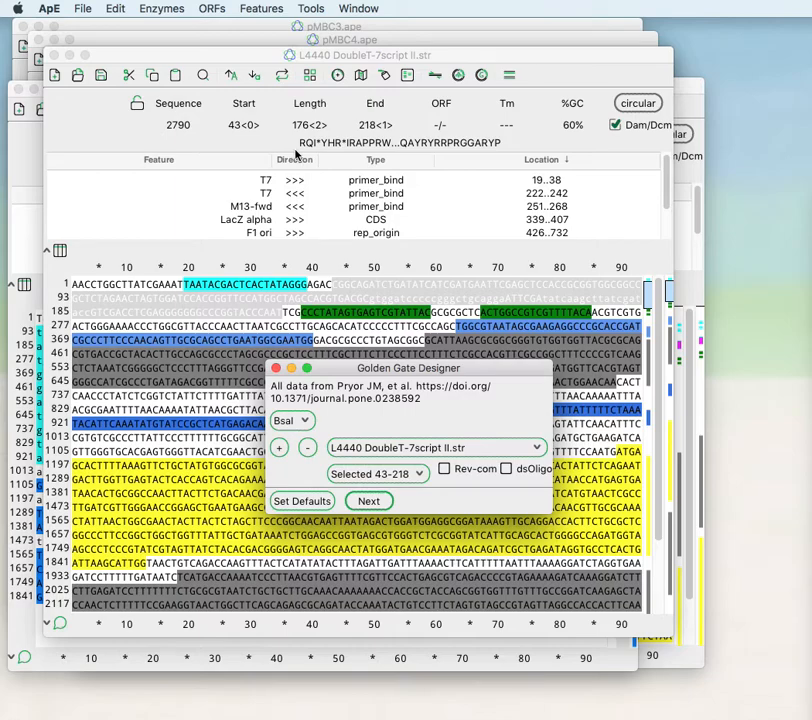
{"action": "mouse_move", "coordinate": [396, 412]}
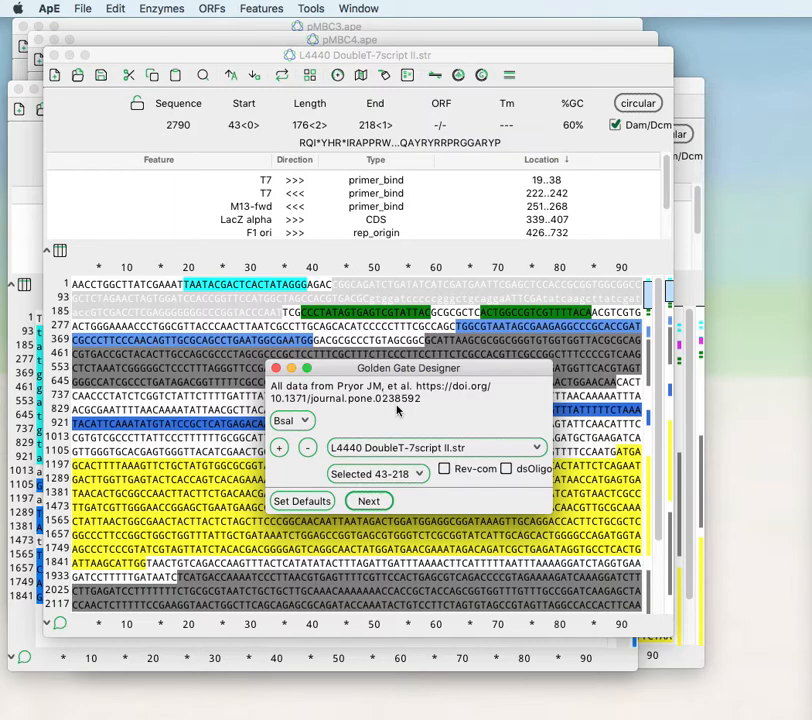
{"action": "left_click", "coordinate": [436, 448]}
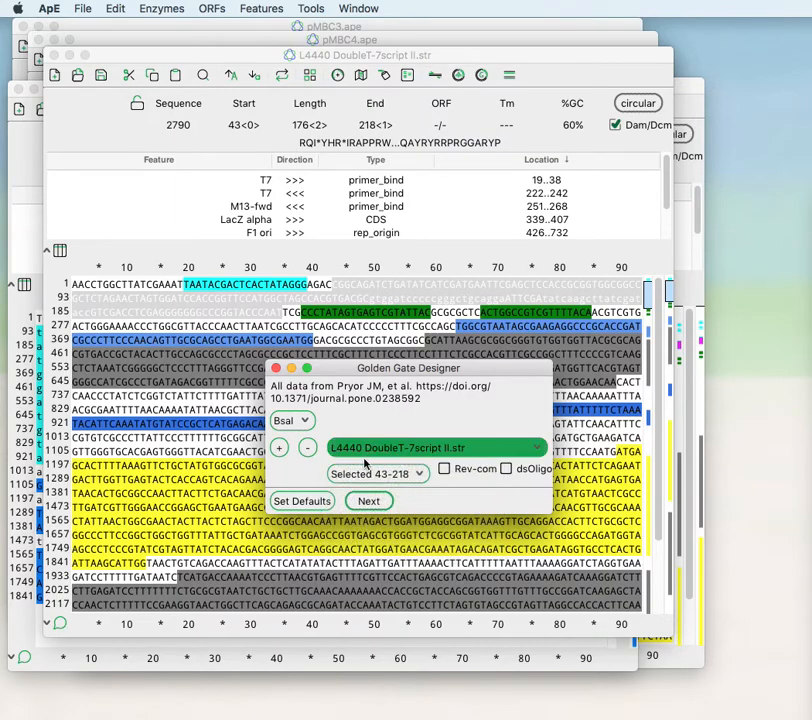
{"action": "left_click", "coordinate": [378, 472]}
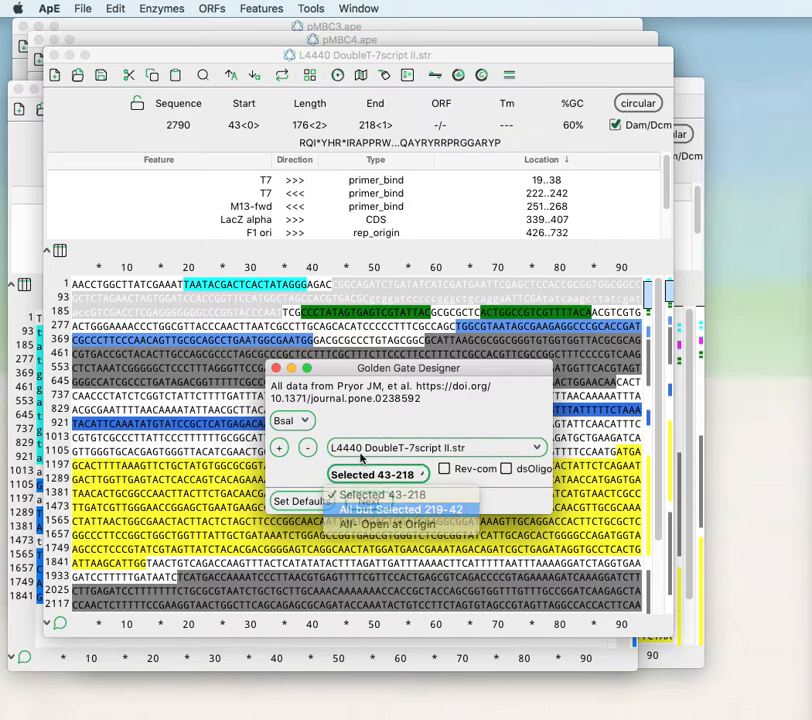
{"action": "left_click", "coordinate": [400, 510]}
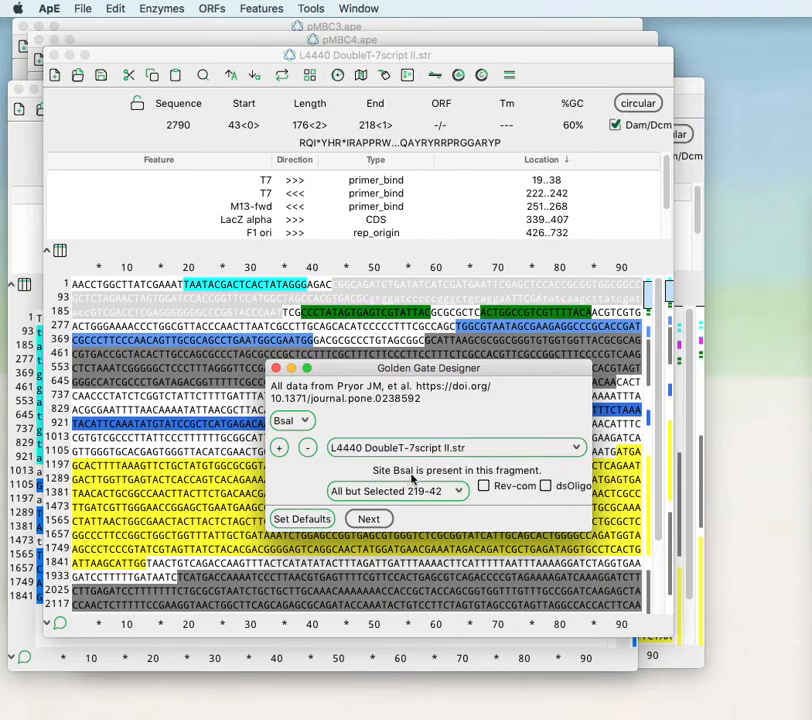
- Switch the assembly enzyme to BsmBI after the BsaI-site warning
{"action": "left_click", "coordinate": [292, 420]}
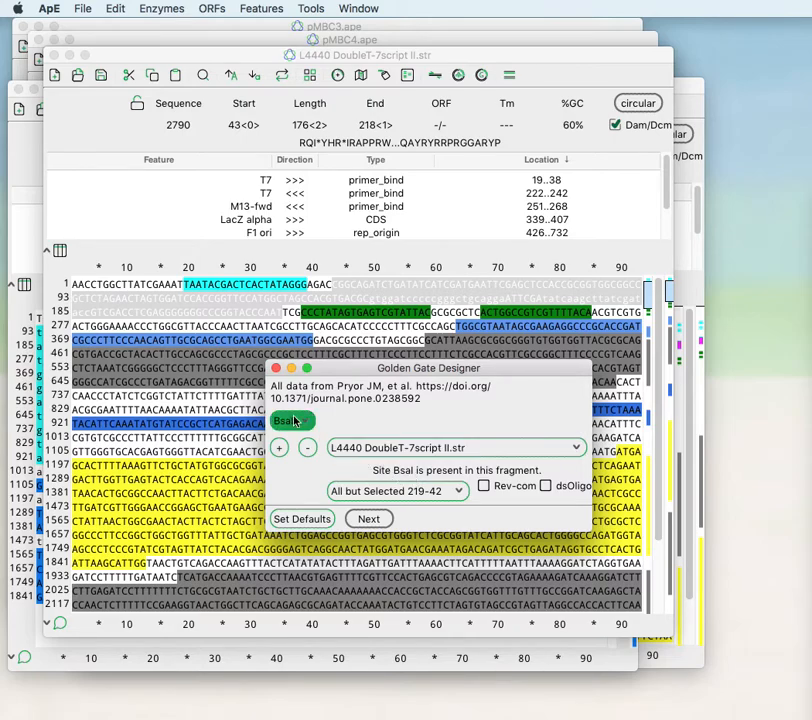
{"action": "left_click", "coordinate": [292, 420]}
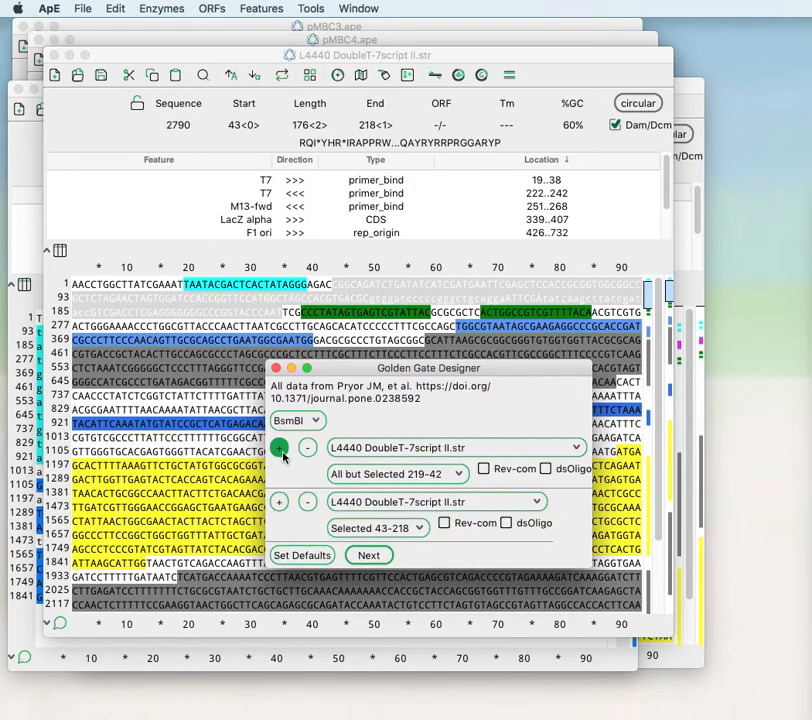
{"action": "left_click", "coordinate": [438, 502]}
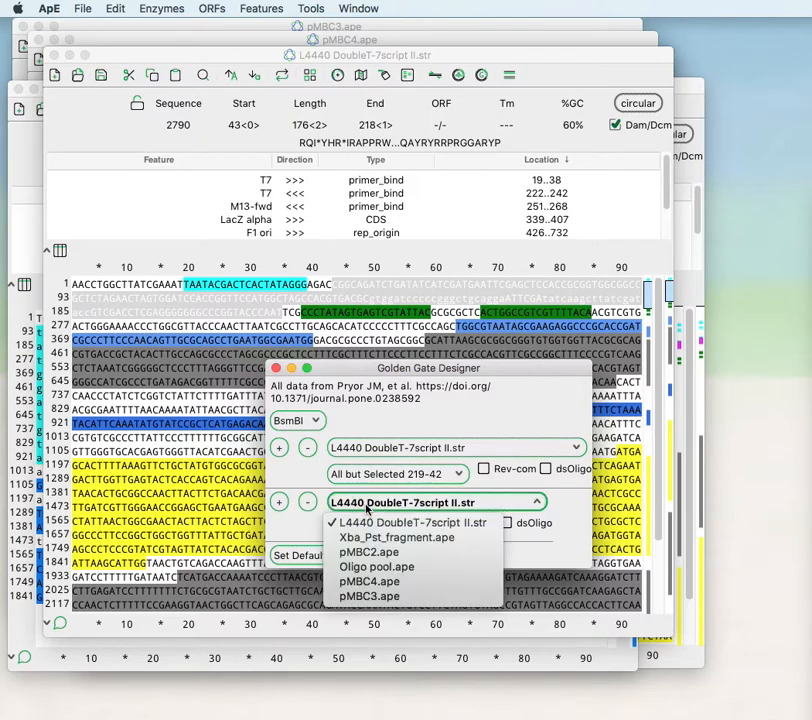
{"action": "left_click", "coordinate": [388, 536]}
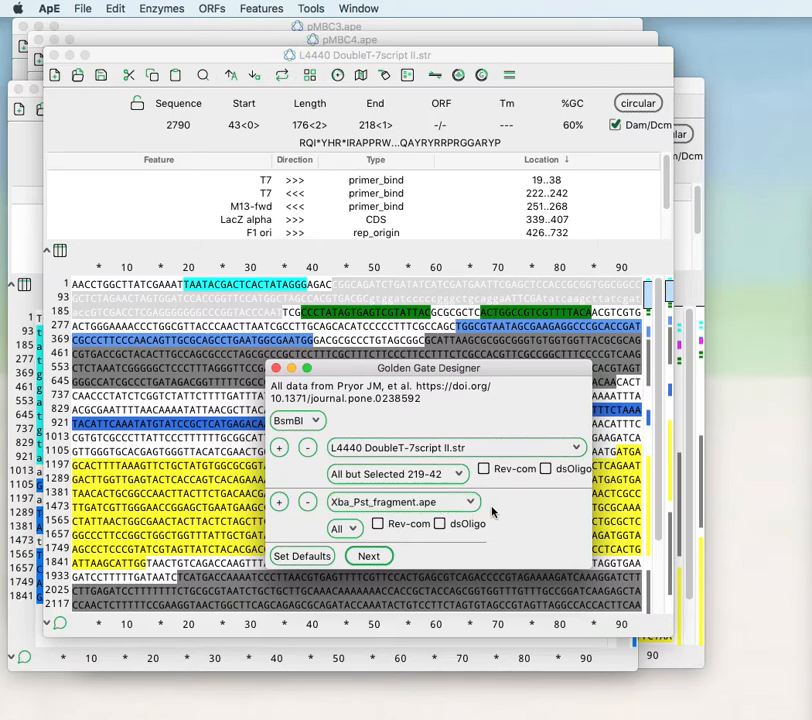
{"action": "left_click", "coordinate": [378, 524]}
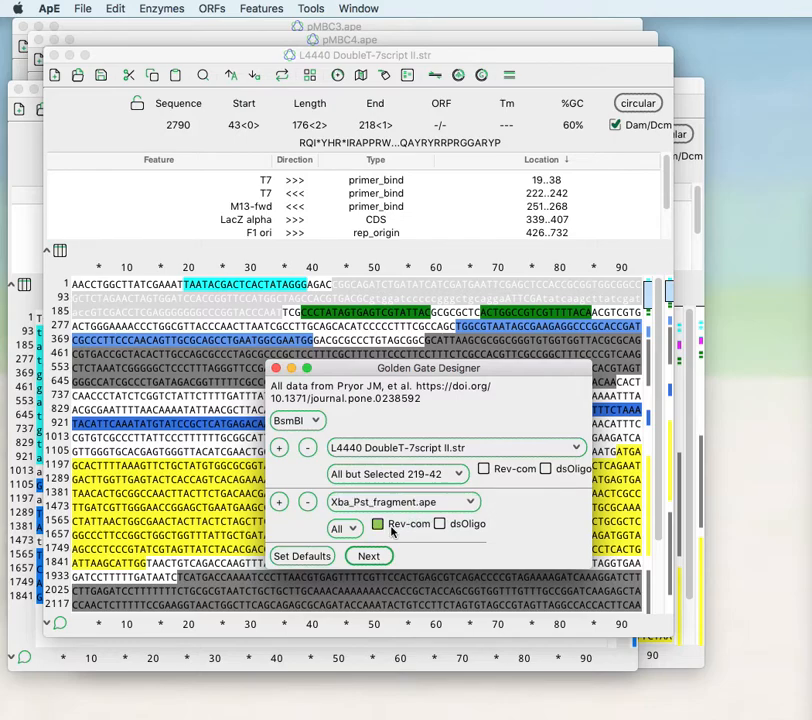
{"action": "left_click", "coordinate": [484, 468]}
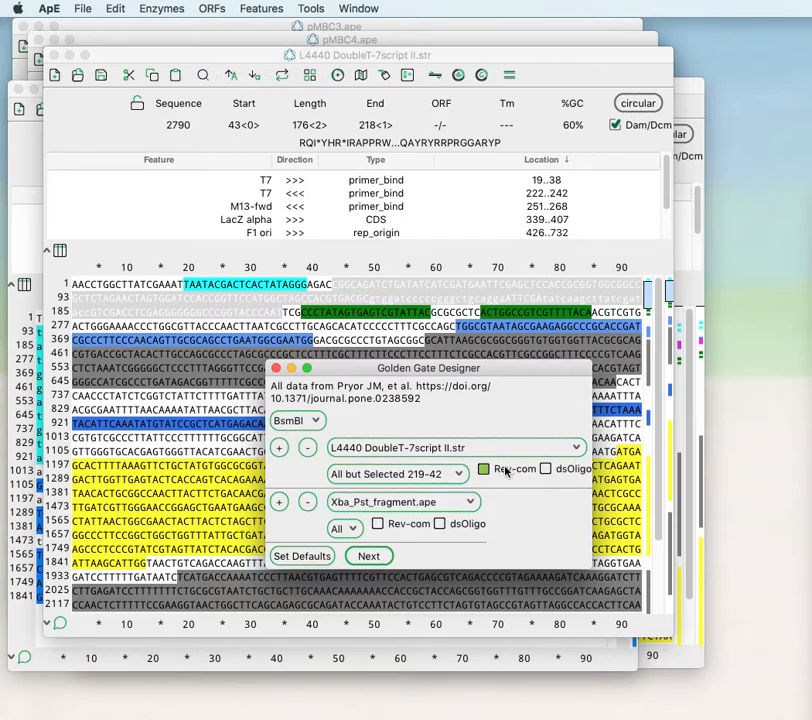
{"action": "left_click", "coordinate": [484, 468]}
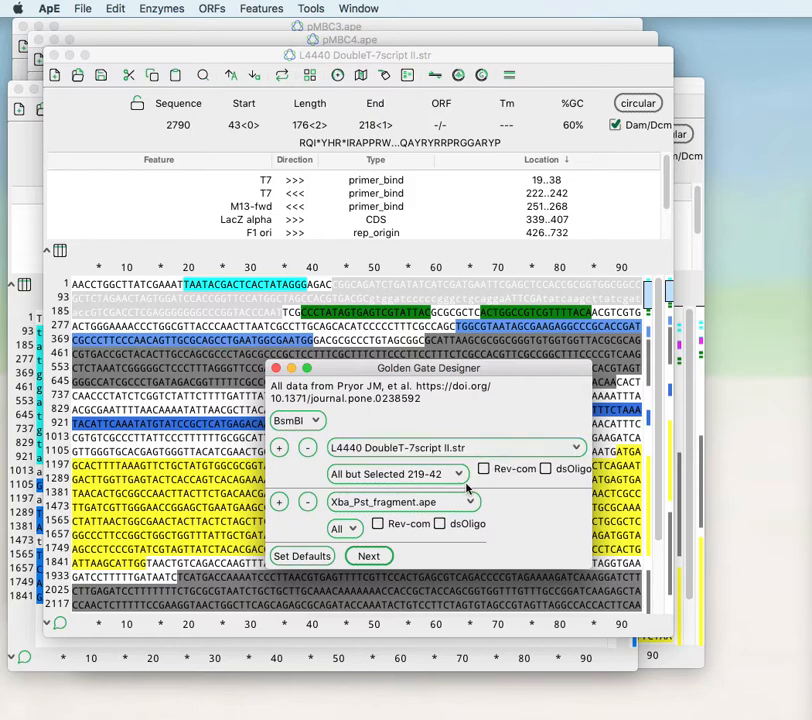
{"action": "left_click", "coordinate": [378, 524]}
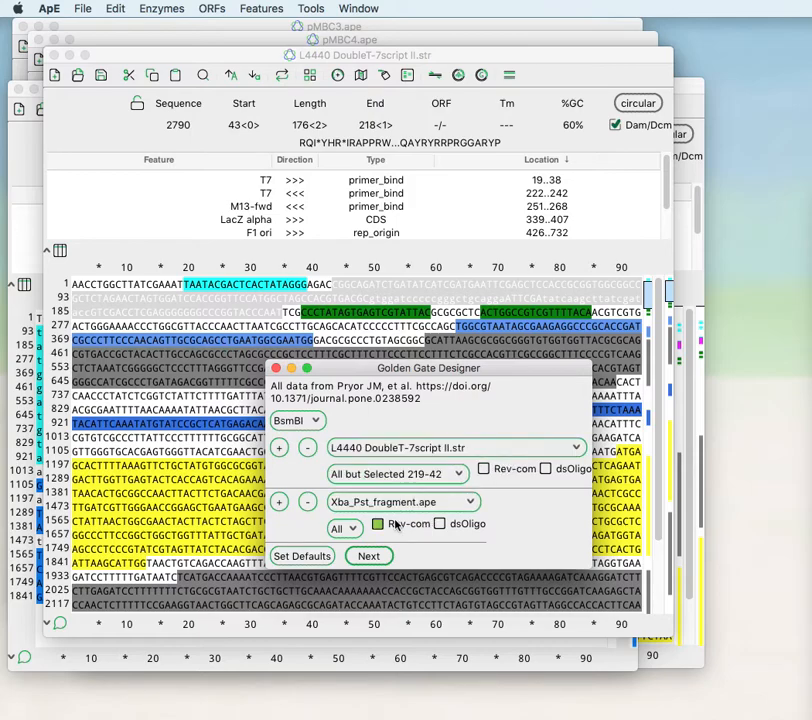
{"action": "left_click", "coordinate": [438, 524]}
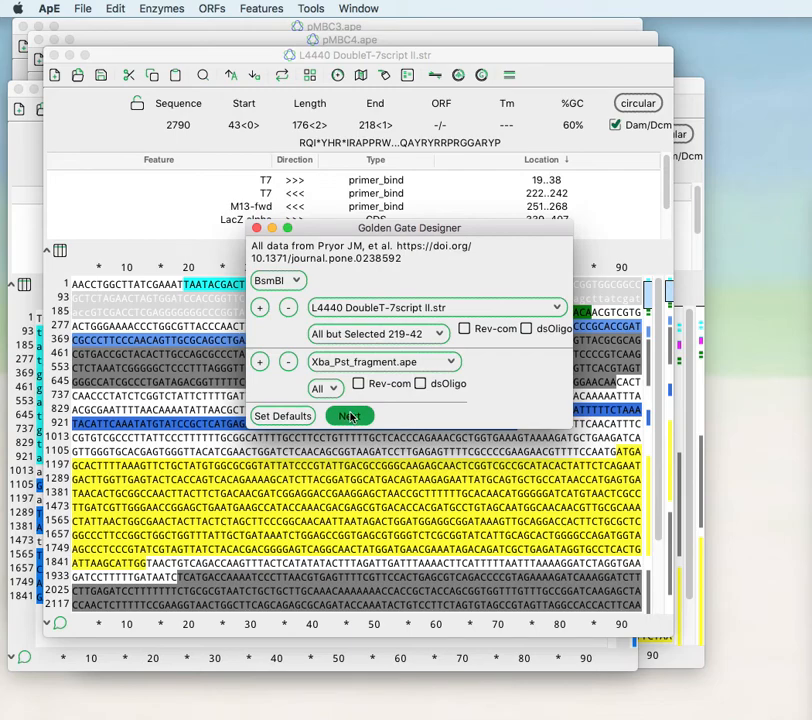
- Calculate overhangs and primers, entering overhang 'gagg', for a 100% efficiency design
{"action": "left_click", "coordinate": [348, 416]}
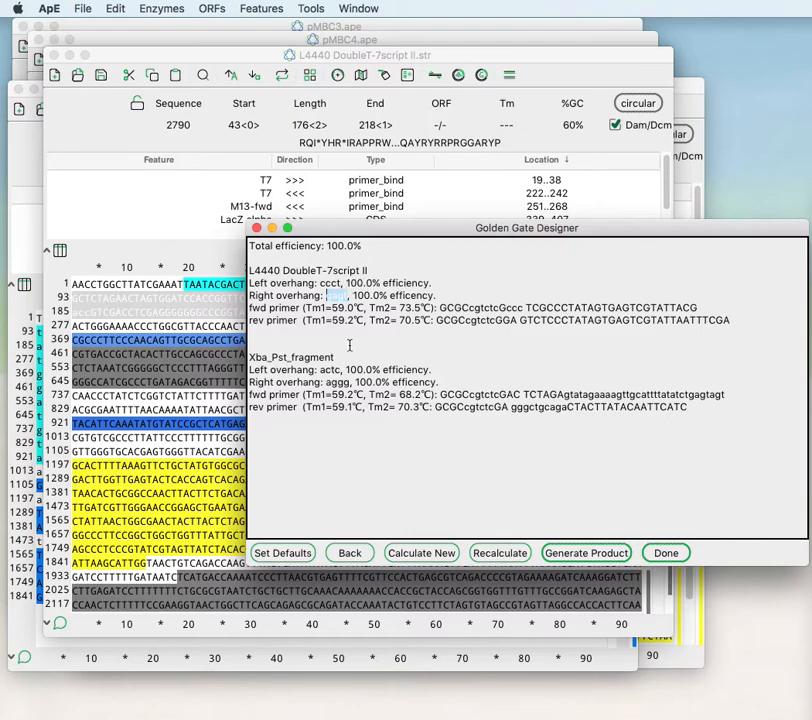
{"action": "type", "text": "gagg"}
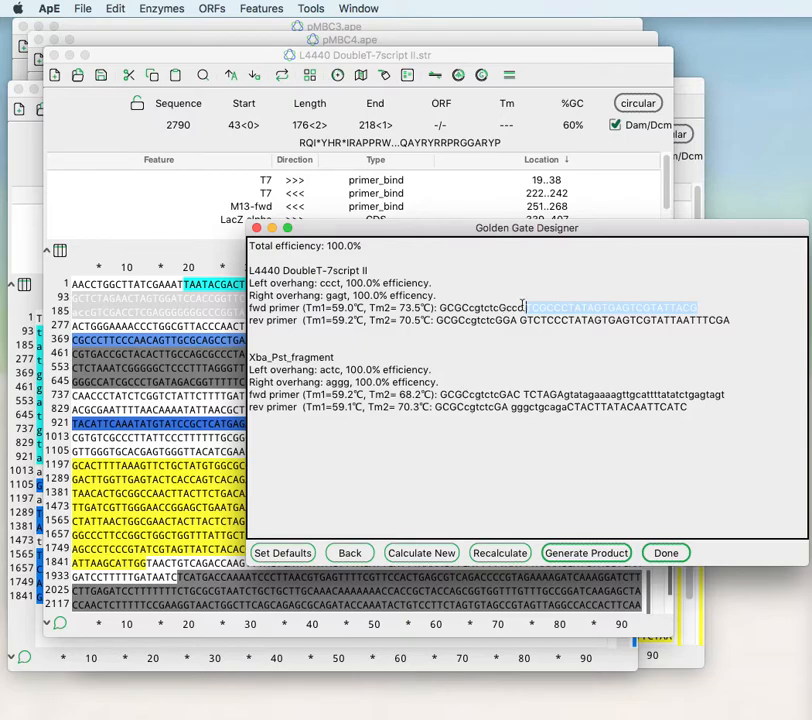
{"action": "left_click", "coordinate": [492, 308]}
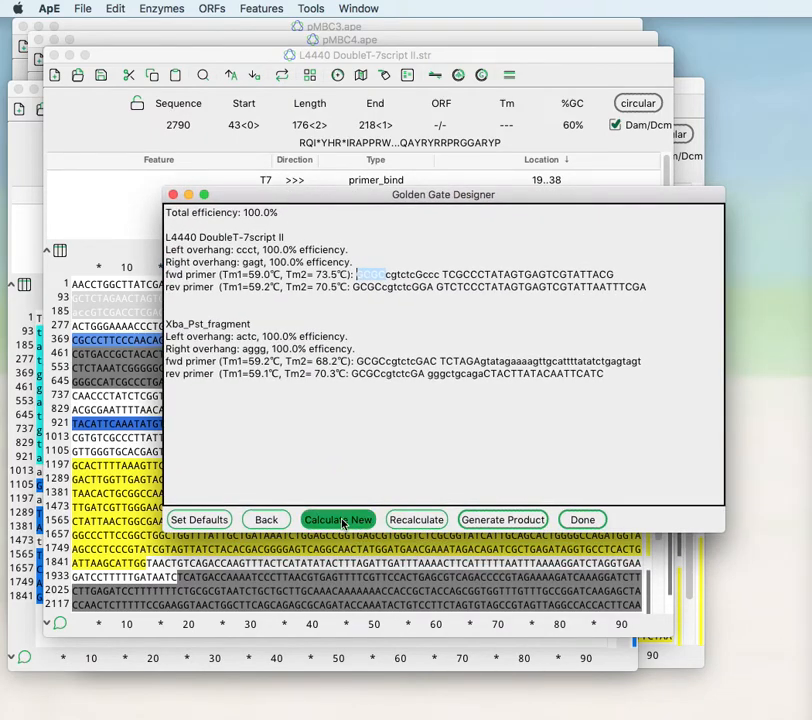
{"action": "mouse_move", "coordinate": [416, 520]}
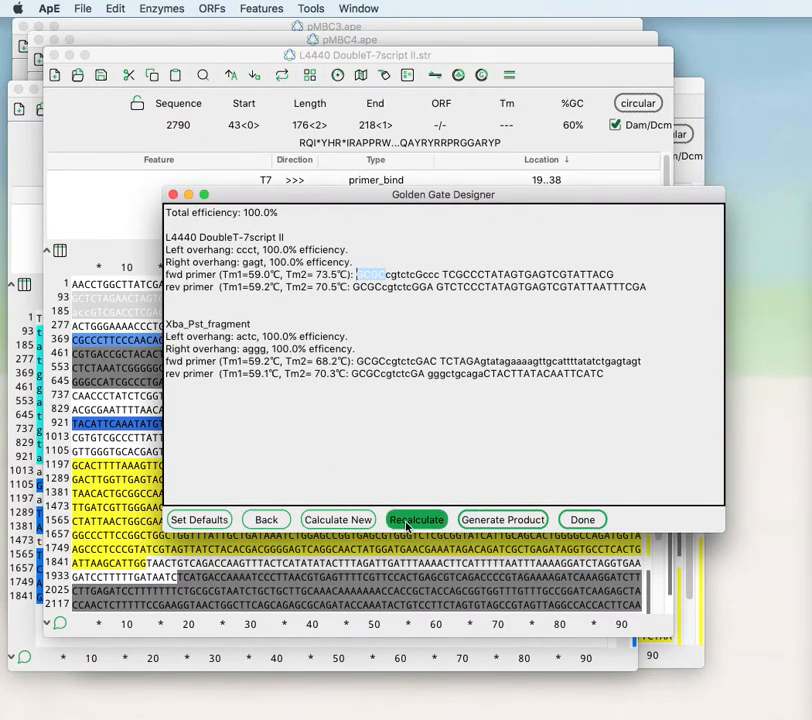
- Run Calculate New and Recalculate to refresh the primer design at 100% efficiency
{"action": "left_click", "coordinate": [416, 520]}
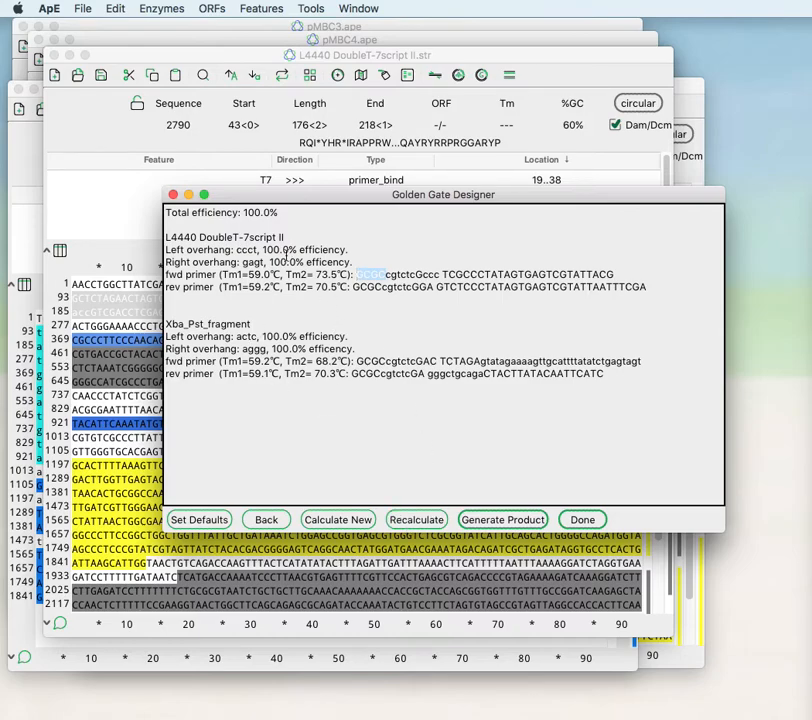
{"action": "left_click", "coordinate": [338, 520]}
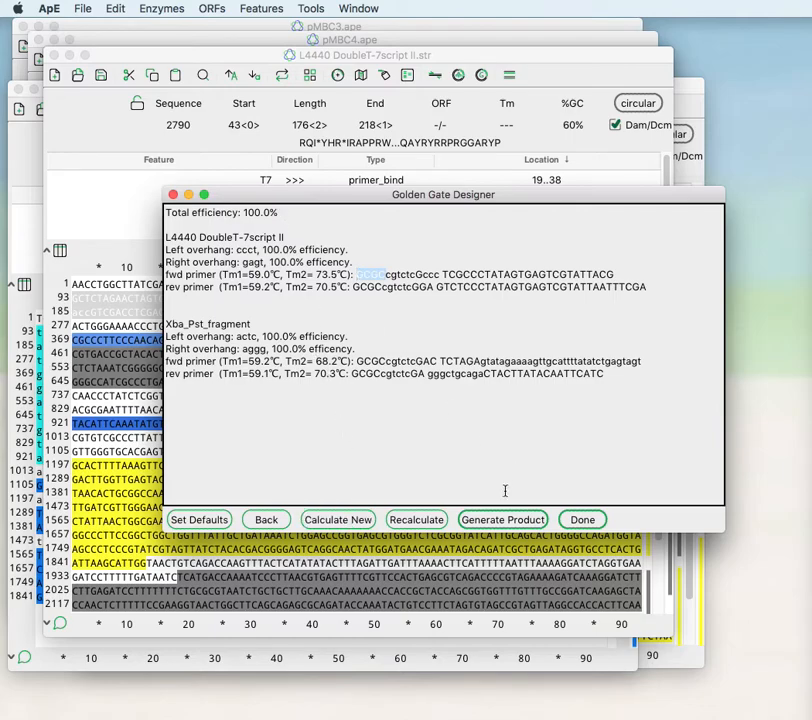
- Generate the assembled New_DNA product and finish the designer to view its circular map
{"action": "left_click", "coordinate": [504, 520]}
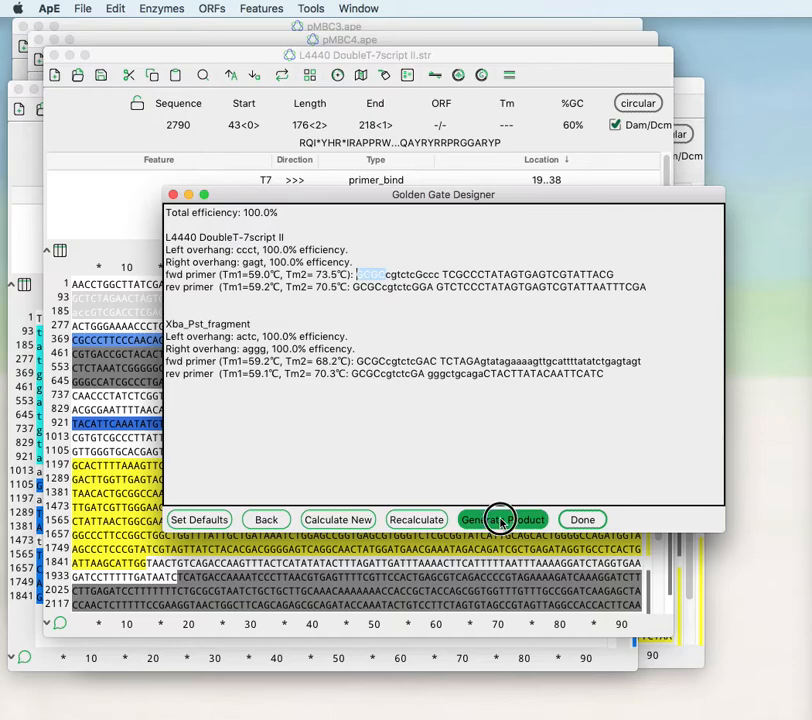
{"action": "left_click", "coordinate": [502, 520]}
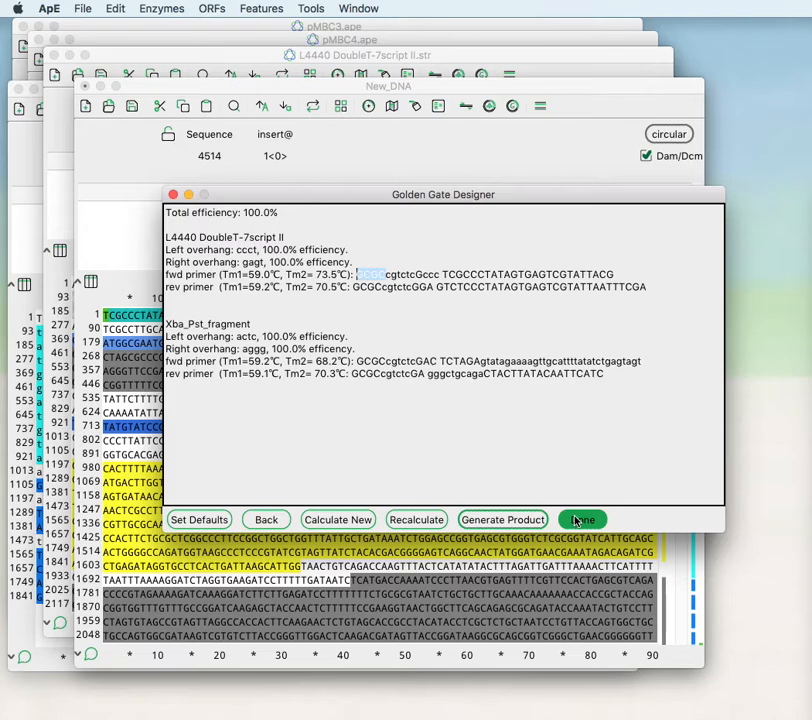
{"action": "mouse_move", "coordinate": [578, 520]}
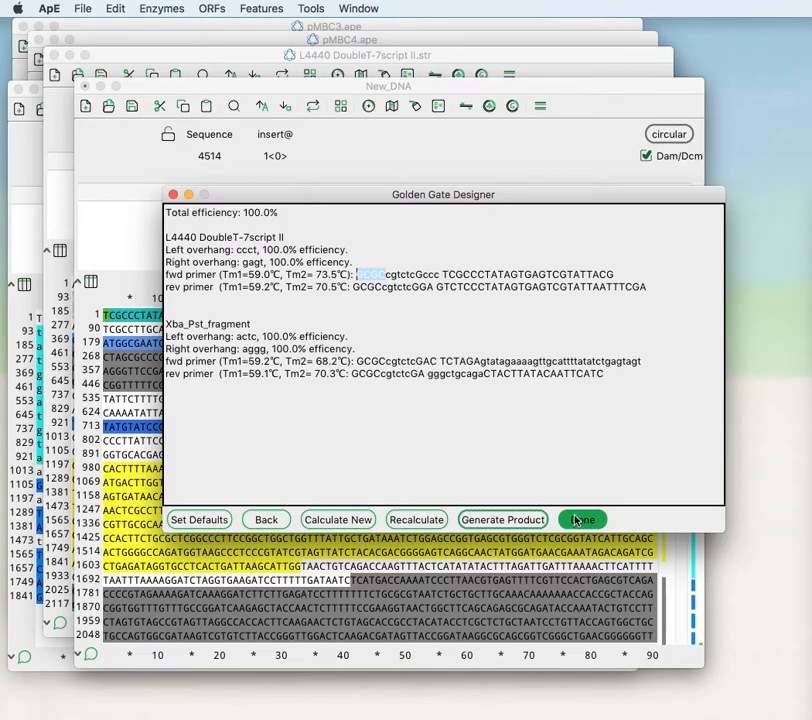
{"action": "left_click", "coordinate": [582, 520]}
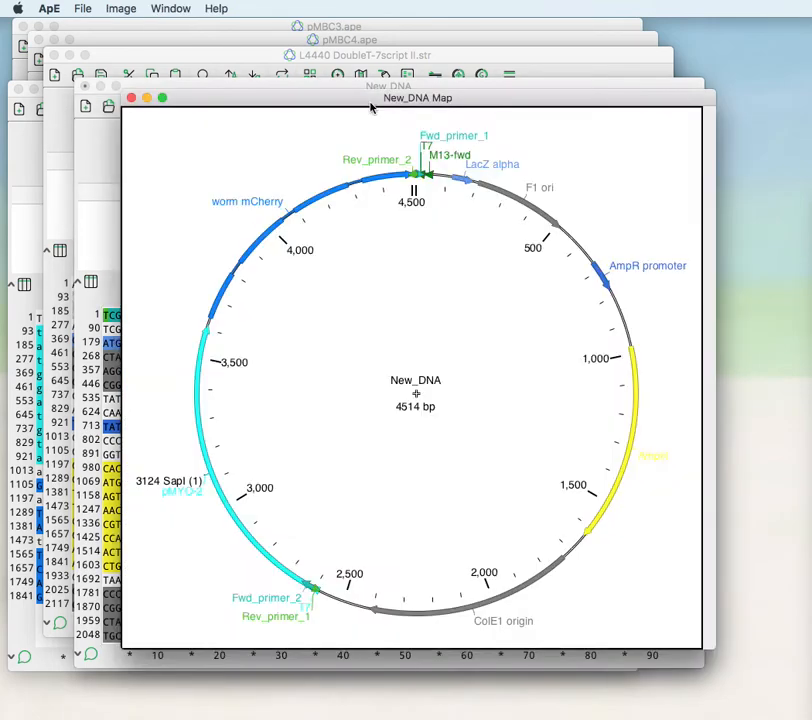
{"action": "mouse_move", "coordinate": [476, 198]}
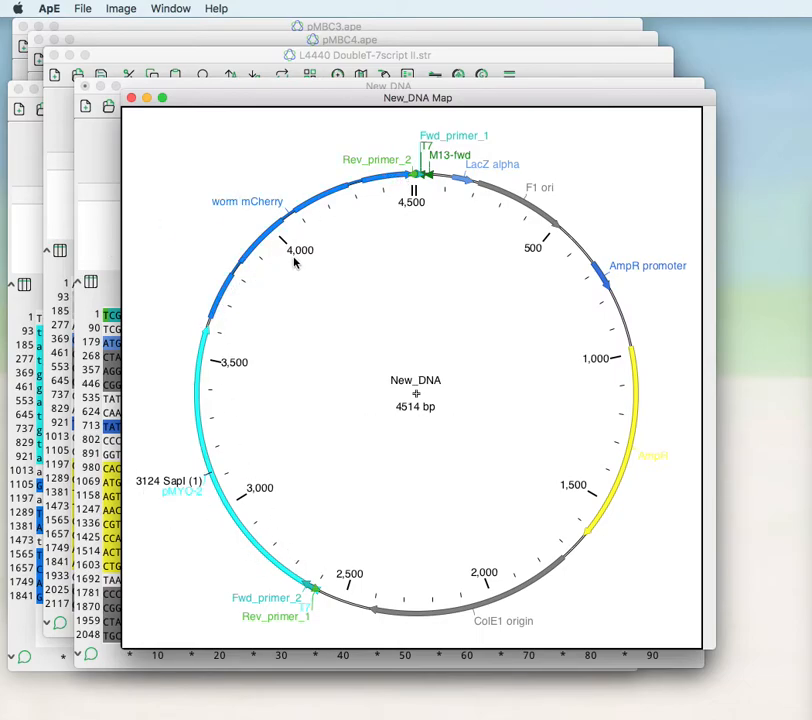
{"action": "mouse_move", "coordinate": [268, 476]}
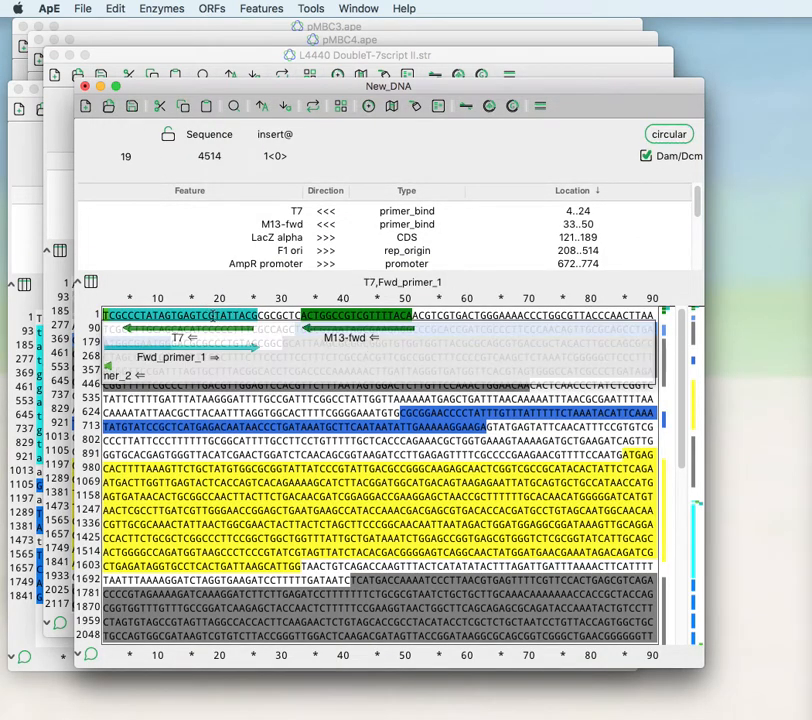
{"action": "scroll", "scroll_direction": "down", "scroll_amount": 3}
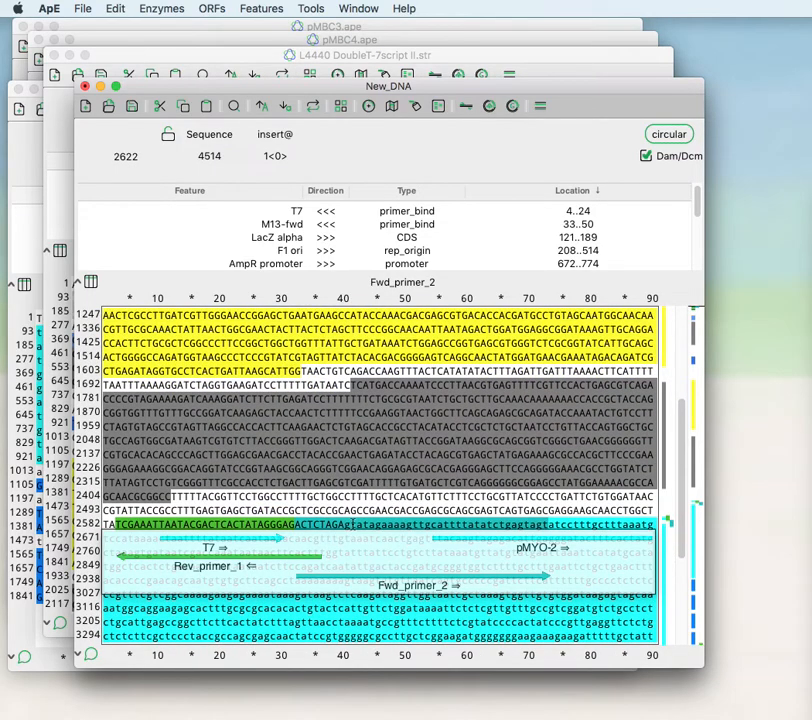
{"action": "scroll", "scroll_direction": "down", "scroll_amount": 3}
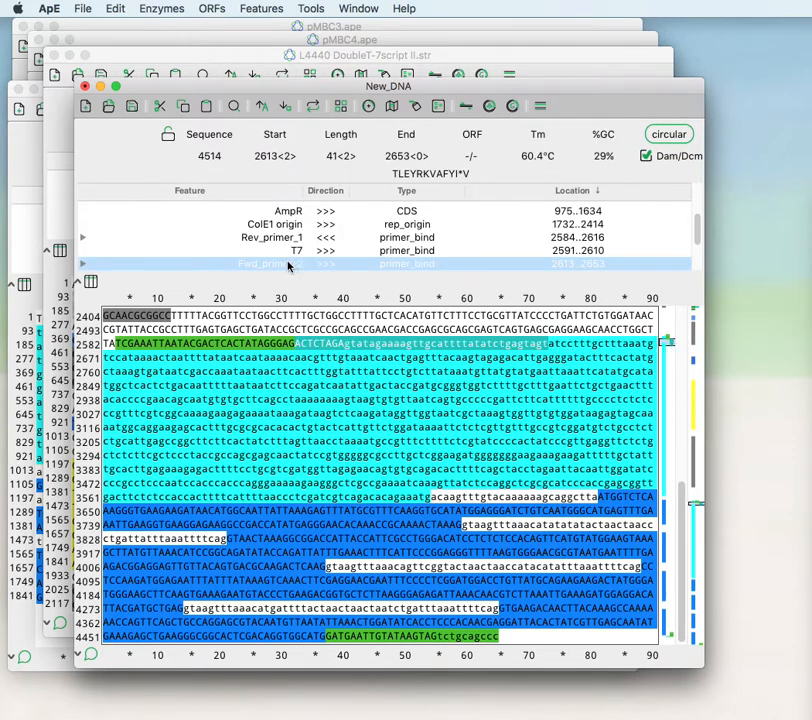
- Select the Fwd_primer_2 feature to show its PCR conditions and primer sequence
{"action": "left_click", "coordinate": [260, 264]}
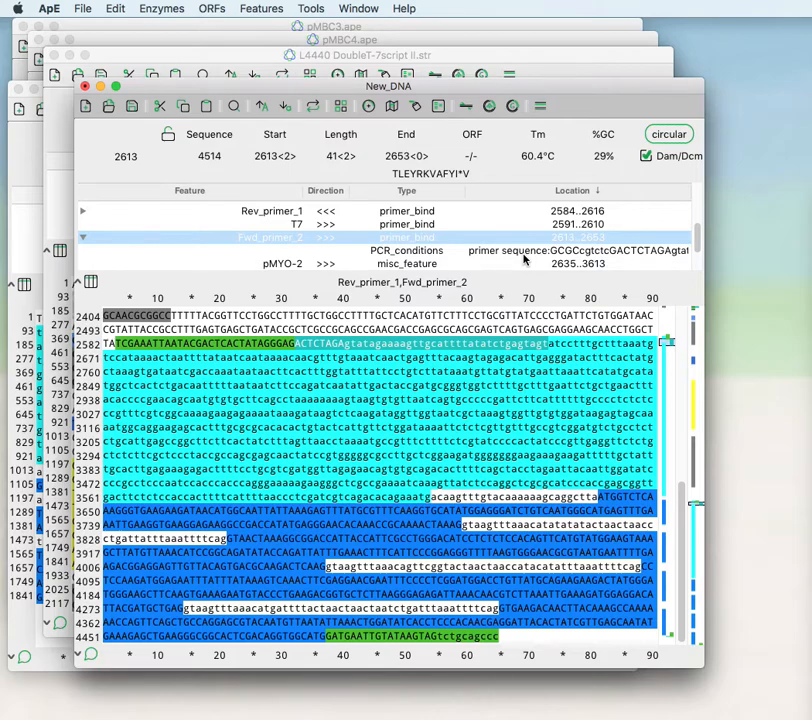
{"action": "mouse_move", "coordinate": [520, 258]}
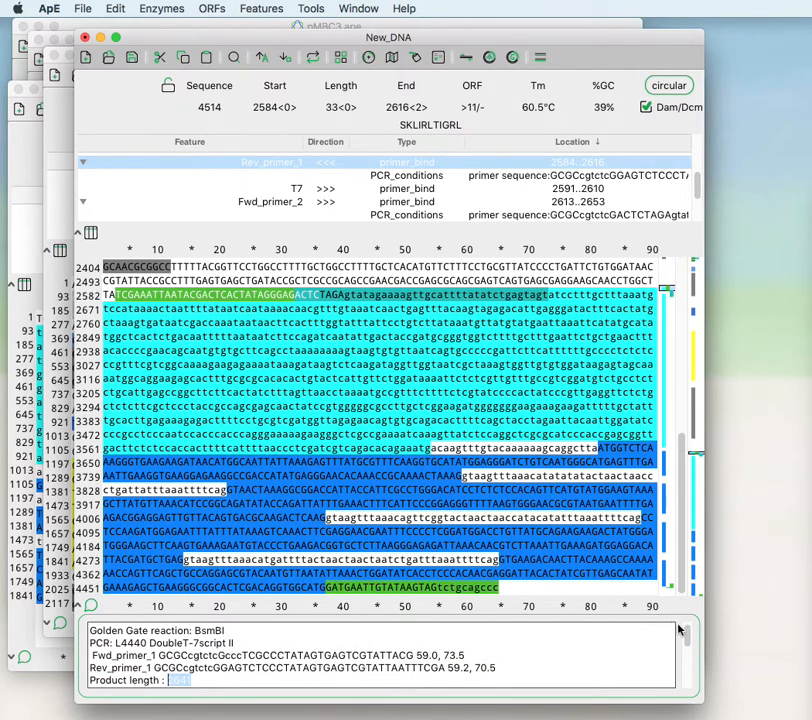
- Scroll the comments to the Xba_Pst_fragment PCR primer entry
{"action": "scroll", "scroll_direction": "down", "scroll_amount": 3}
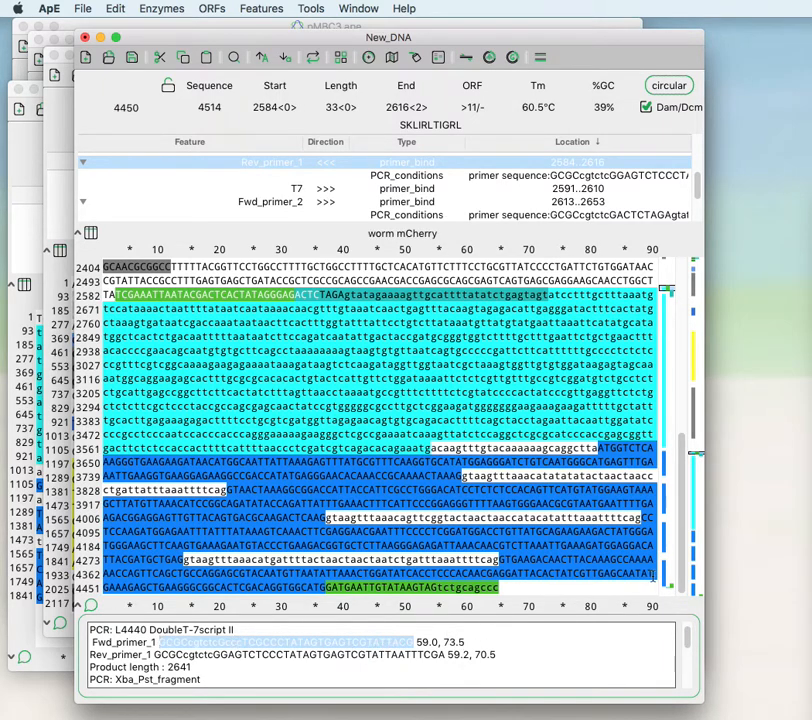
{"action": "scroll", "scroll_direction": "down", "scroll_amount": 3}
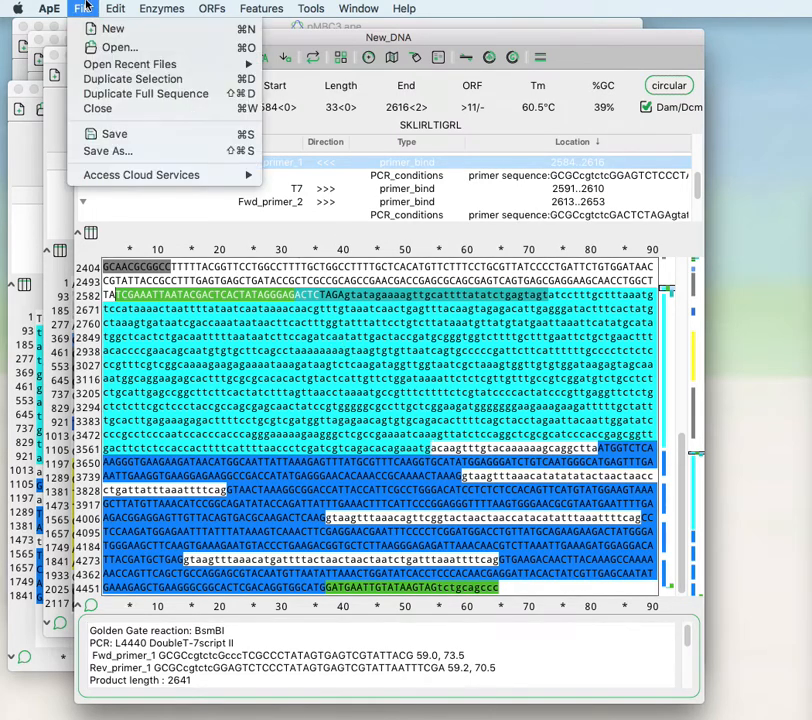
- Save the product as 'GG product' in Desktop > Demo Files
{"action": "left_click", "coordinate": [108, 150]}
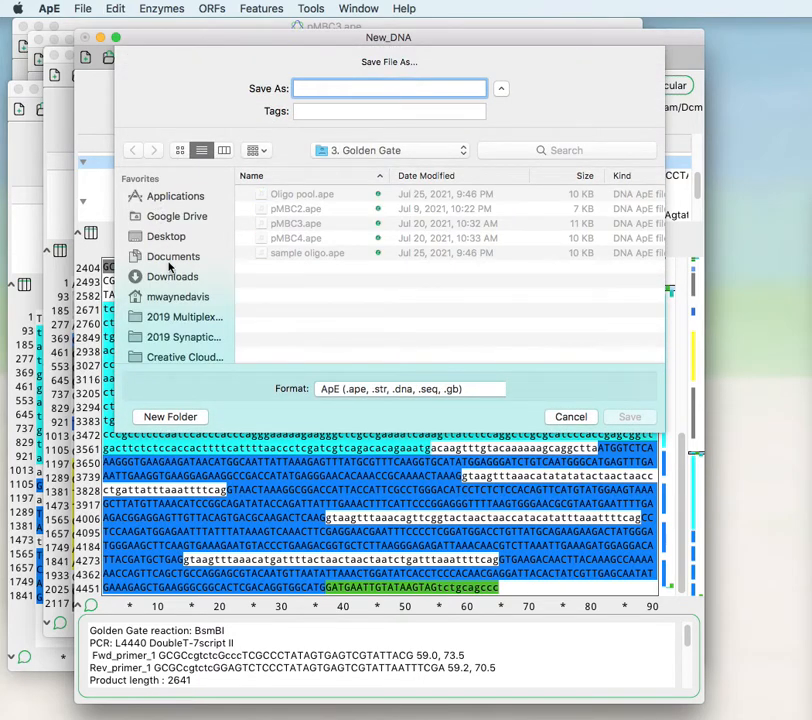
{"action": "left_click", "coordinate": [164, 236]}
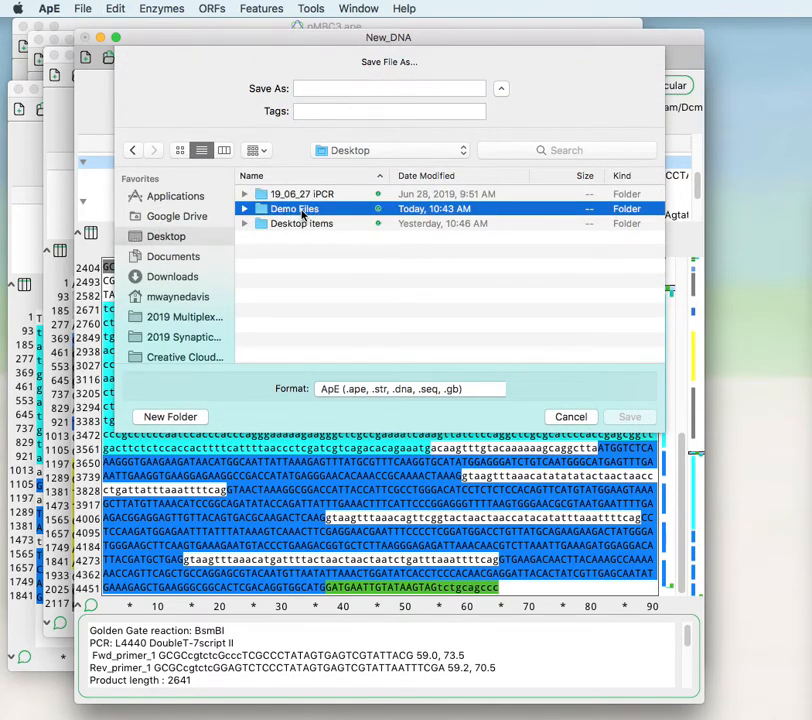
{"action": "double_click", "coordinate": [292, 208]}
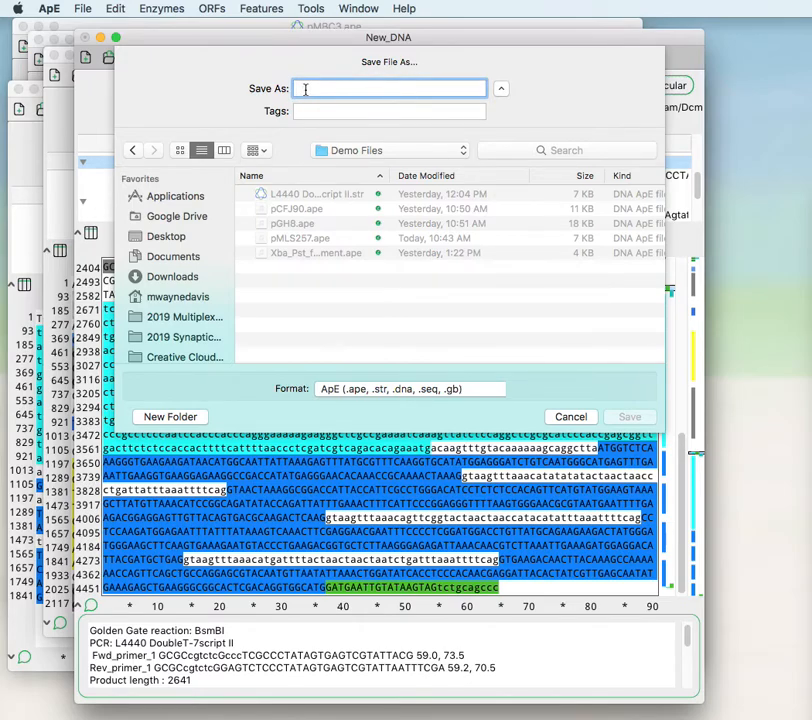
{"action": "left_click", "coordinate": [390, 88]}
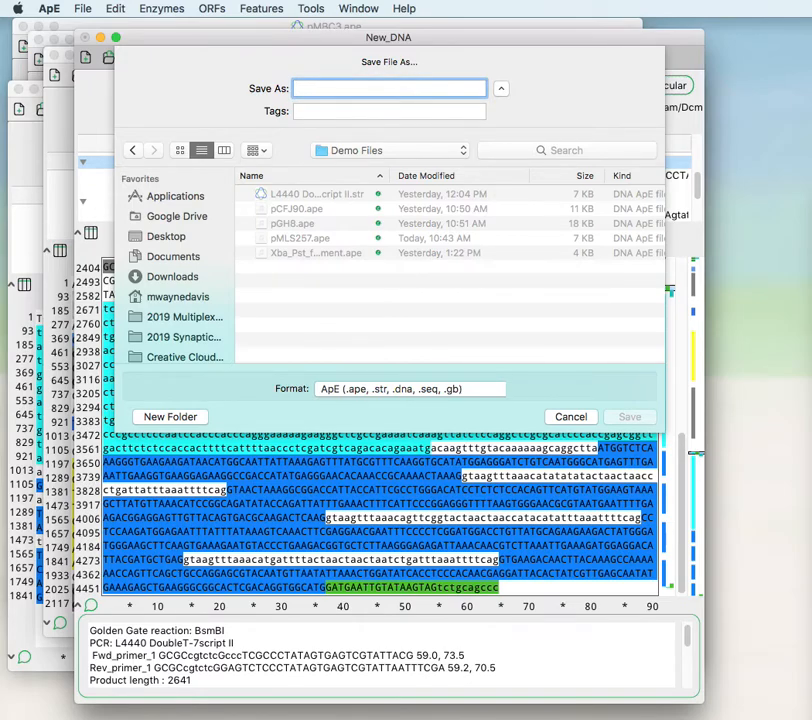
{"action": "type", "text": "GG"}
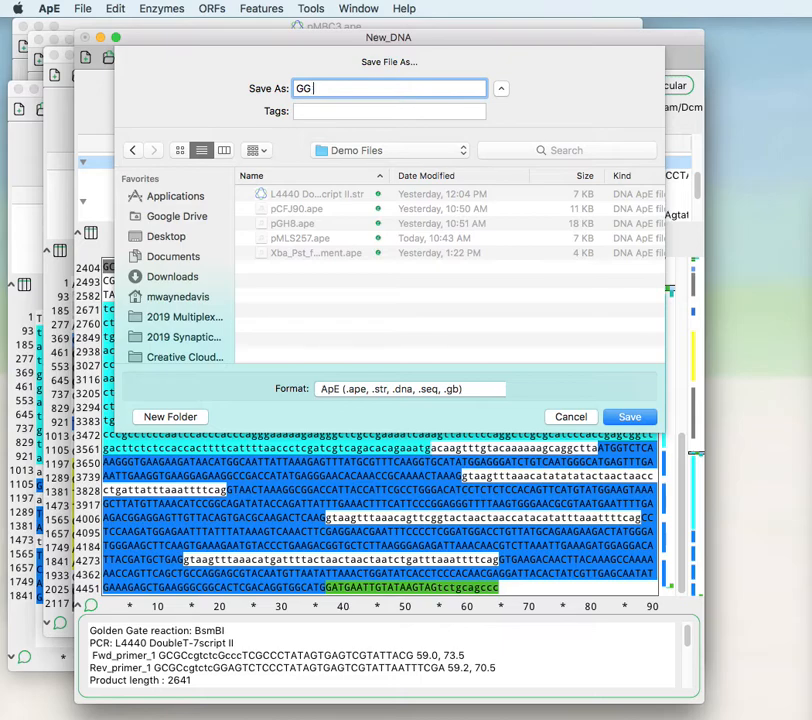
{"action": "type", "text": "product"}
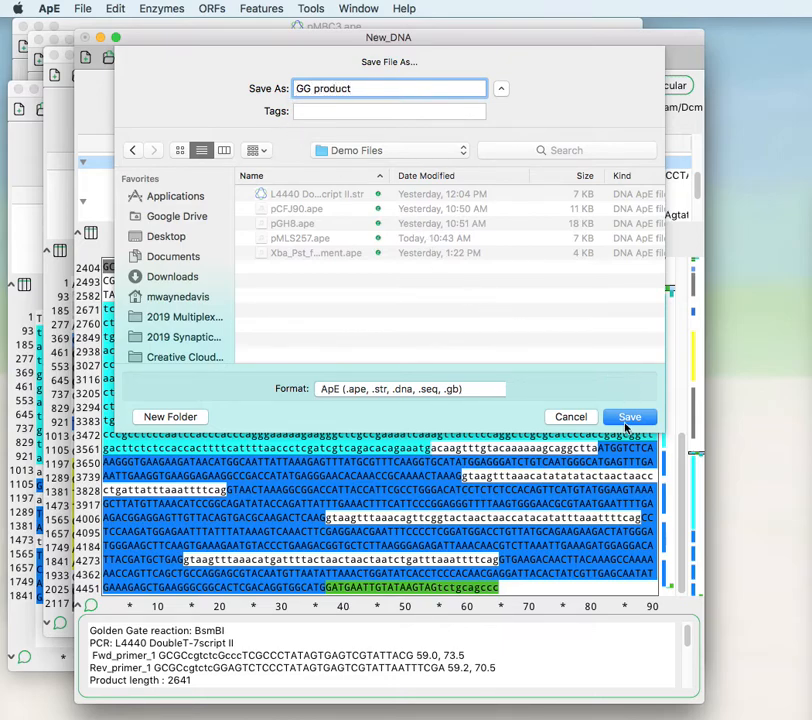
{"action": "left_click", "coordinate": [628, 416]}
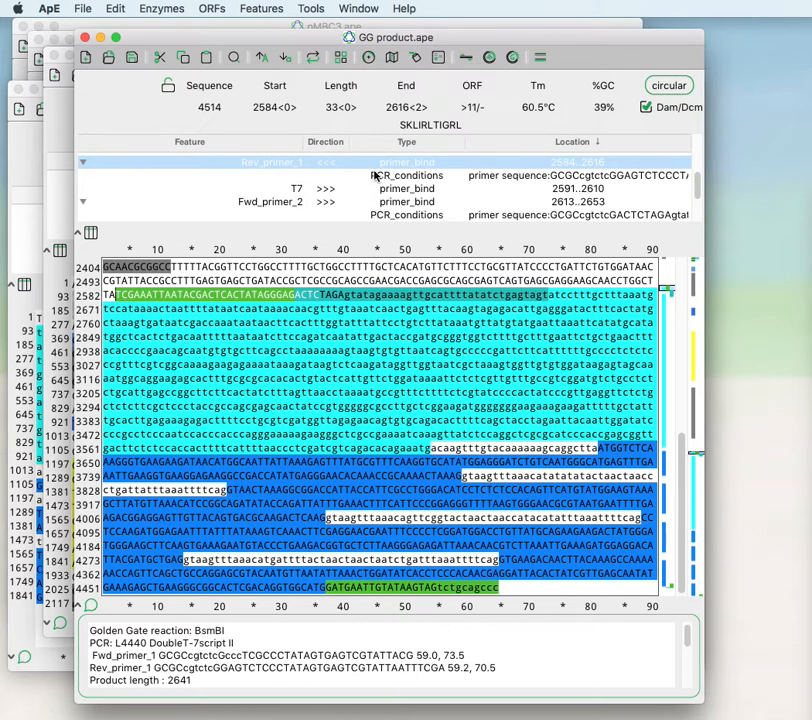
{"action": "mouse_move", "coordinate": [230, 36]}
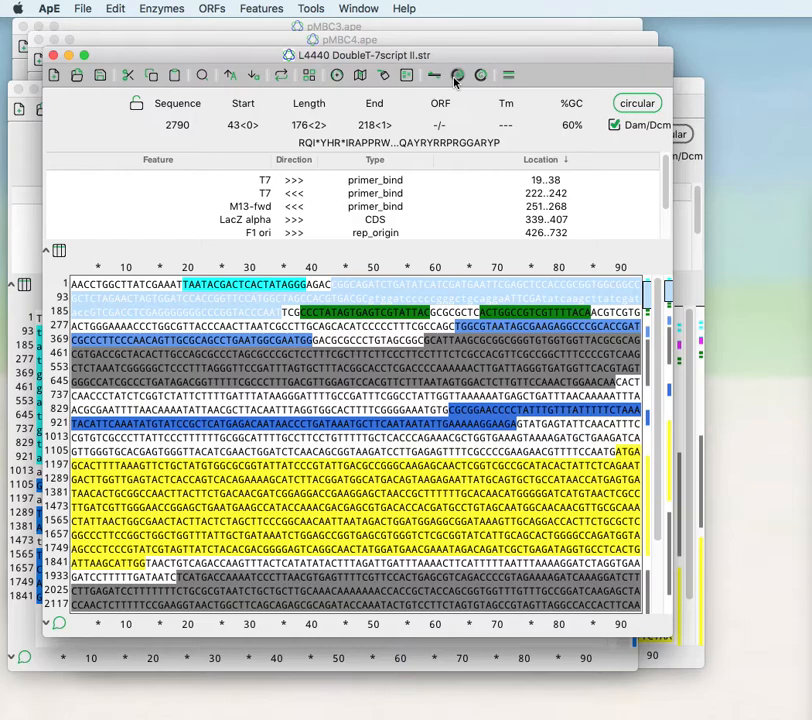
{"action": "mouse_move", "coordinate": [456, 76]}
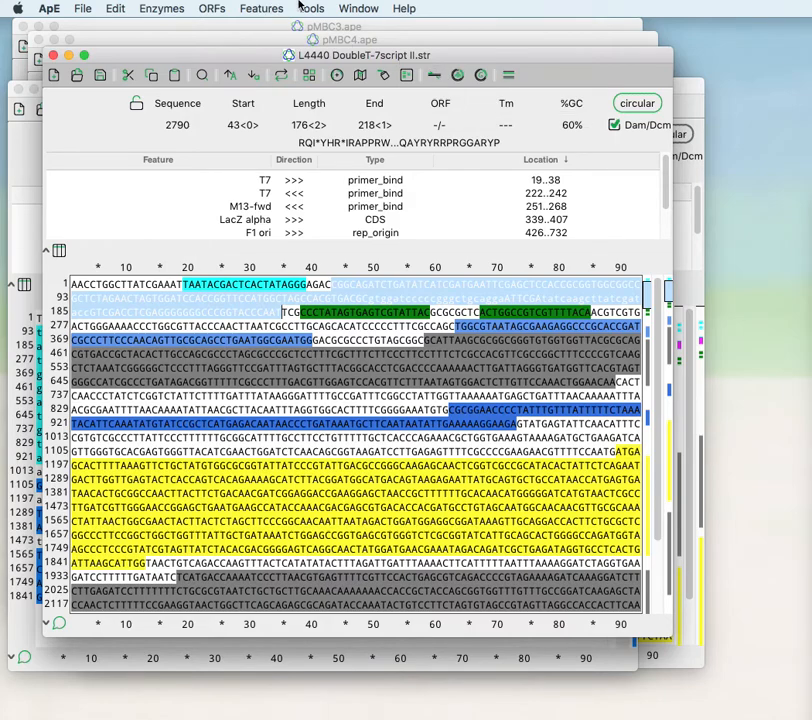
- Launch the Golden Gate Assembler from the Tools menu over the L4440 sequence
{"action": "left_click", "coordinate": [312, 8]}
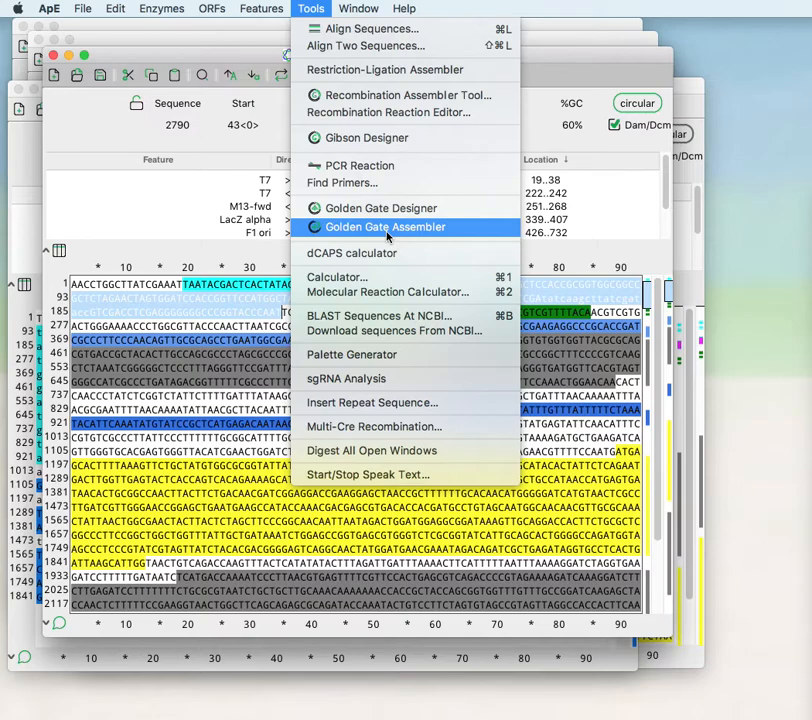
{"action": "left_click", "coordinate": [384, 228]}
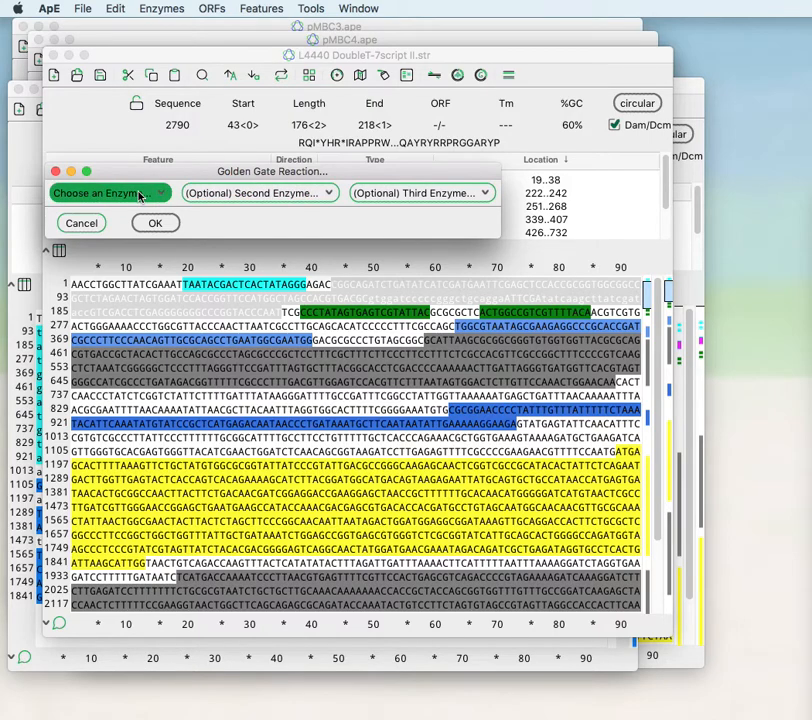
- Choose SapI as the enzyme for the Golden Gate reaction
{"action": "left_click", "coordinate": [110, 192]}
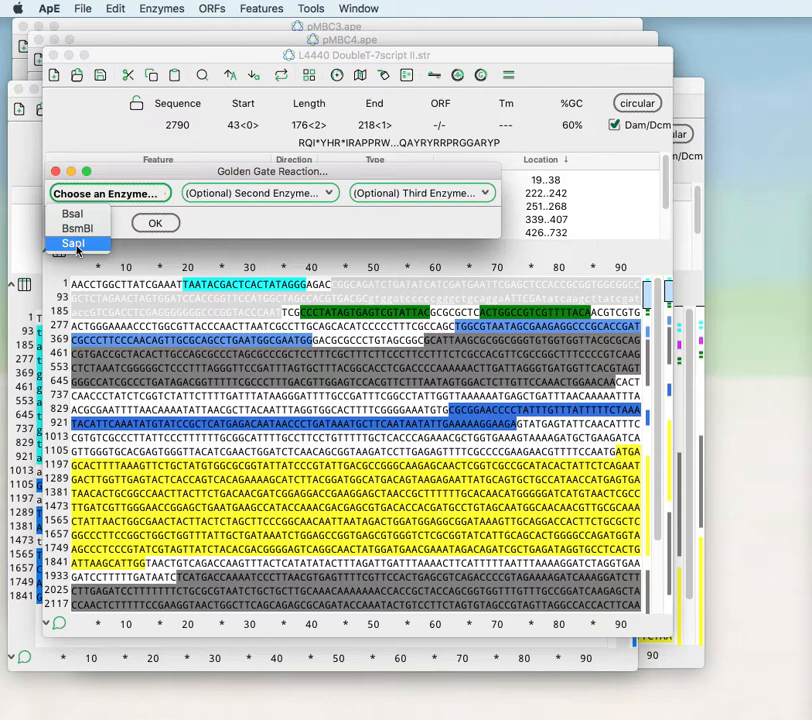
{"action": "left_click", "coordinate": [74, 244]}
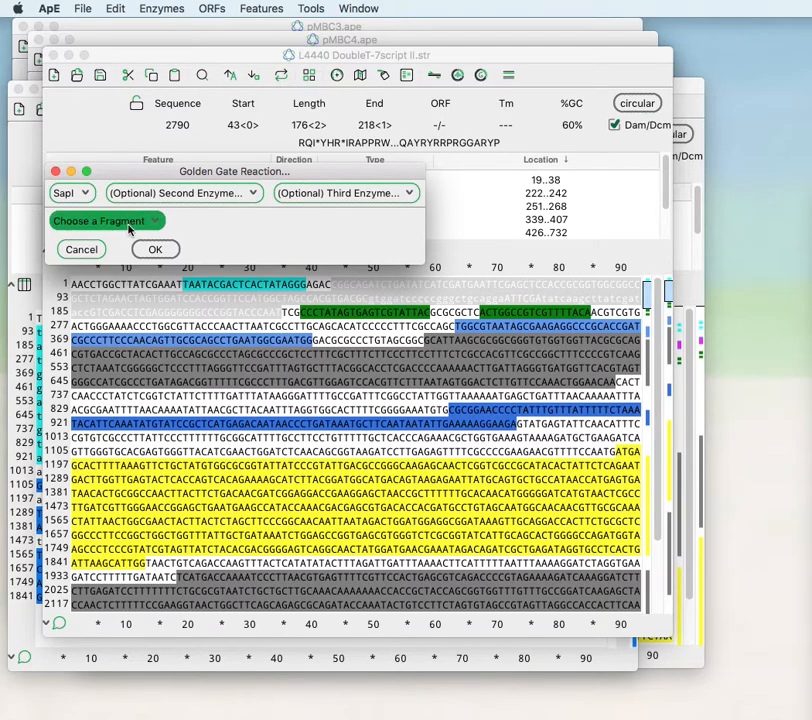
- Start the SapI fragment chain with the pMBC2.ape fragment
{"action": "left_click", "coordinate": [104, 220]}
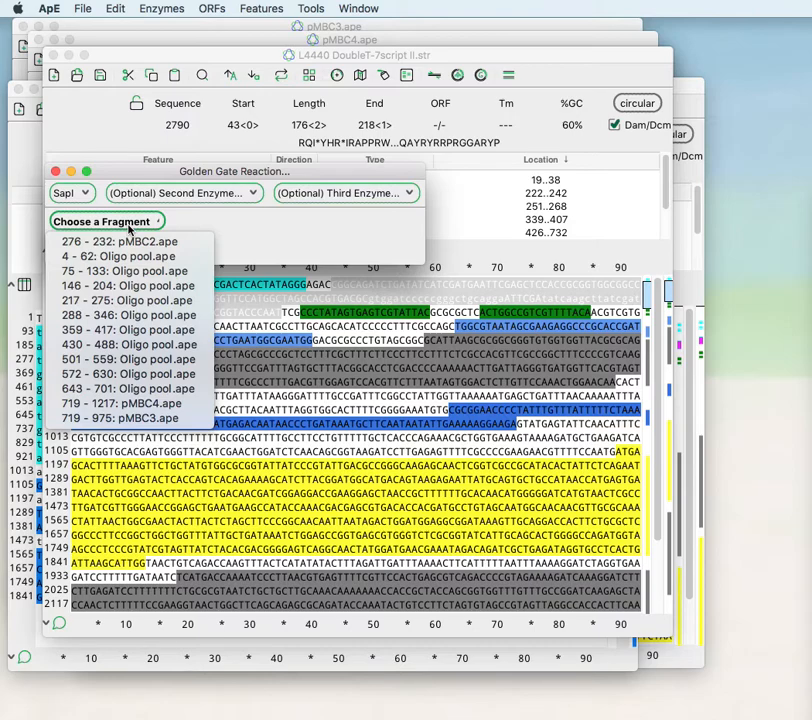
{"action": "mouse_move", "coordinate": [128, 240]}
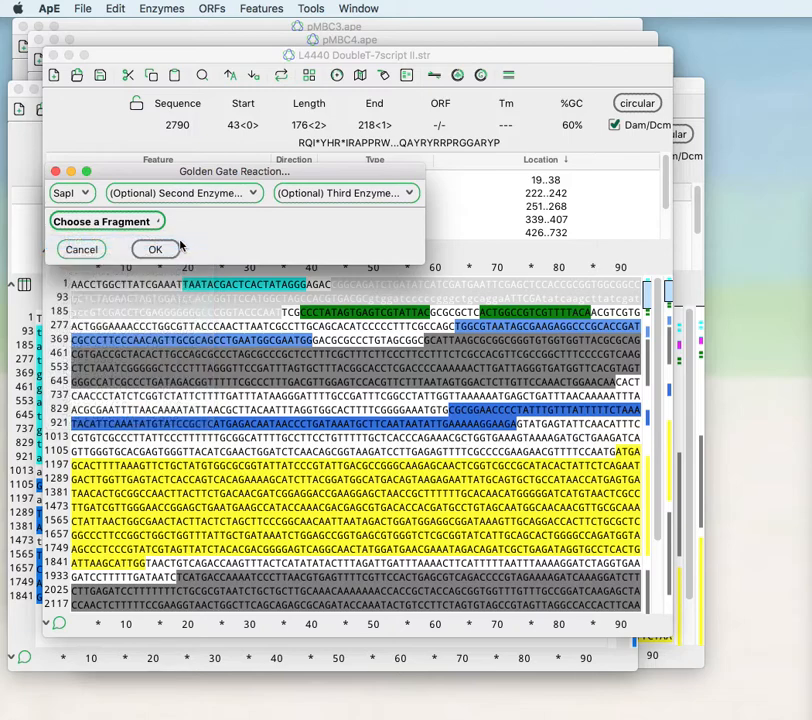
{"action": "left_click", "coordinate": [104, 220]}
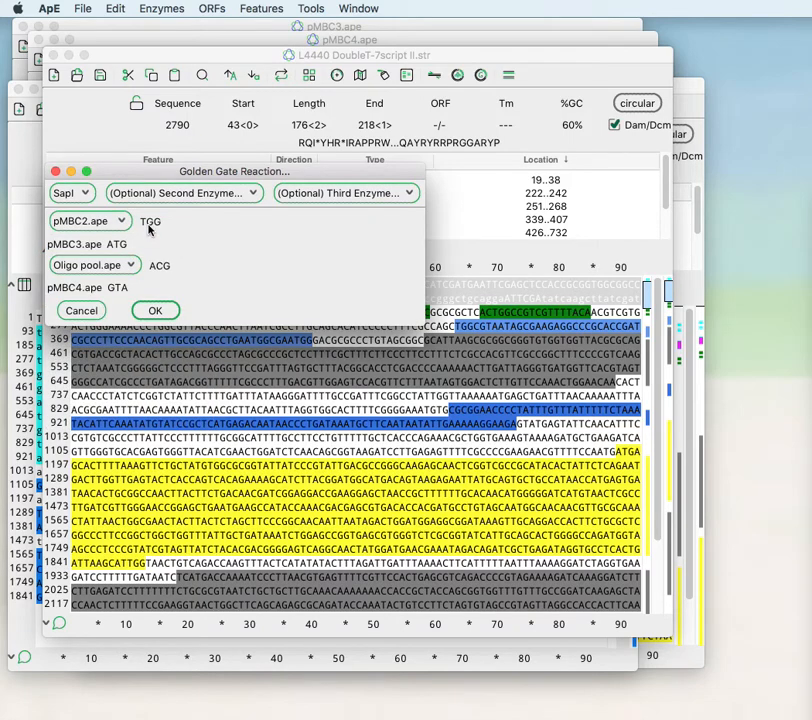
{"action": "mouse_move", "coordinate": [156, 226]}
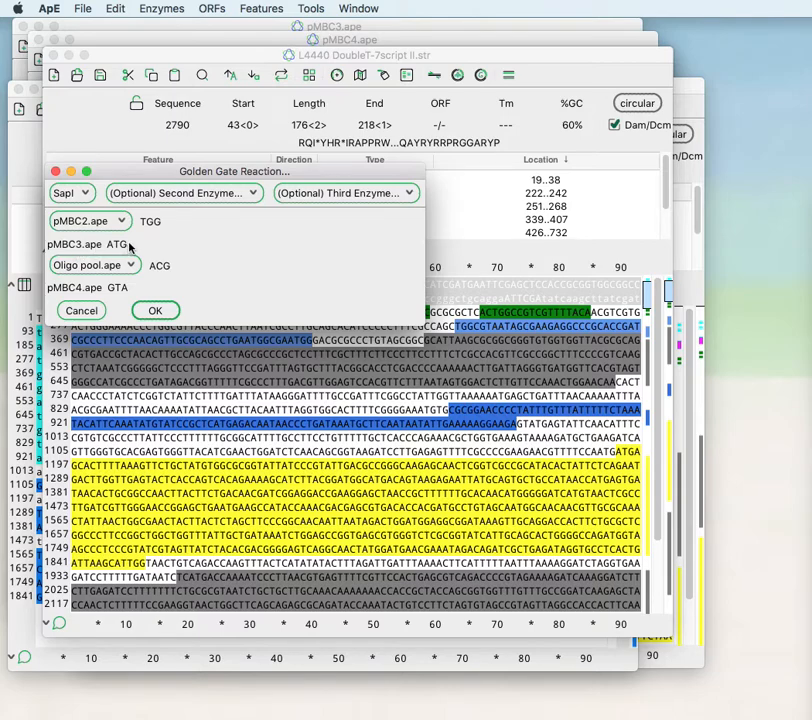
{"action": "left_click", "coordinate": [90, 264]}
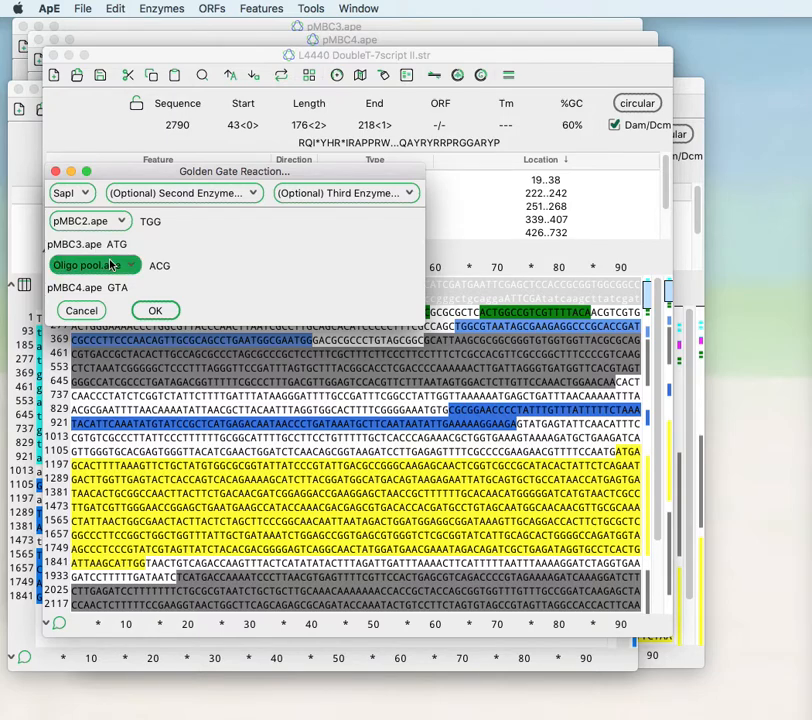
{"action": "left_click", "coordinate": [96, 264]}
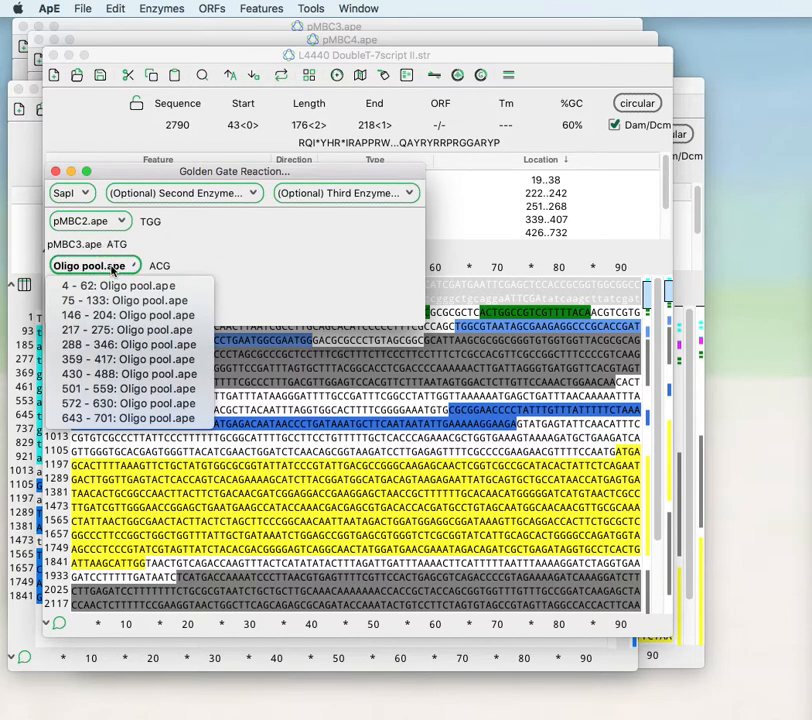
{"action": "mouse_move", "coordinate": [128, 300]}
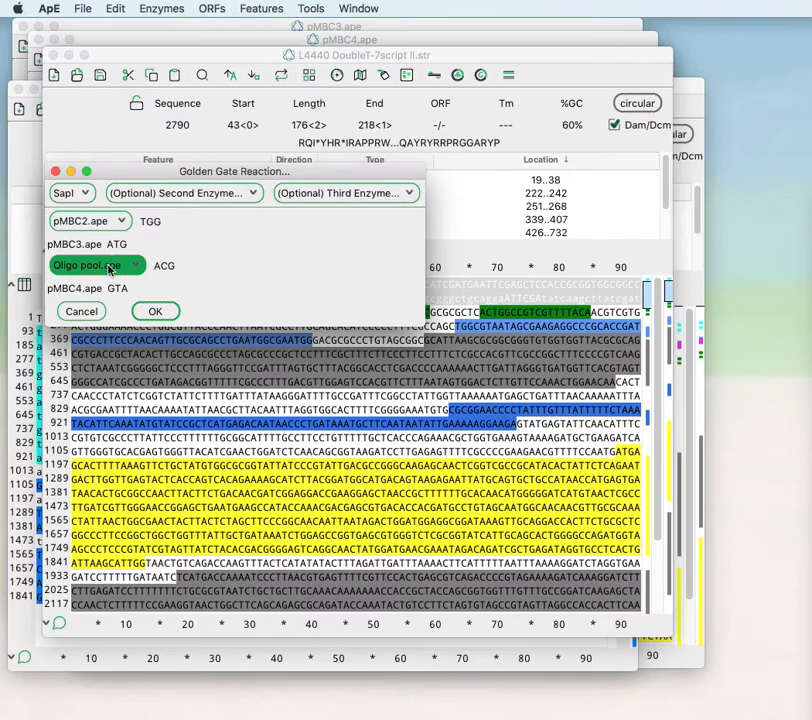
{"action": "mouse_move", "coordinate": [112, 272]}
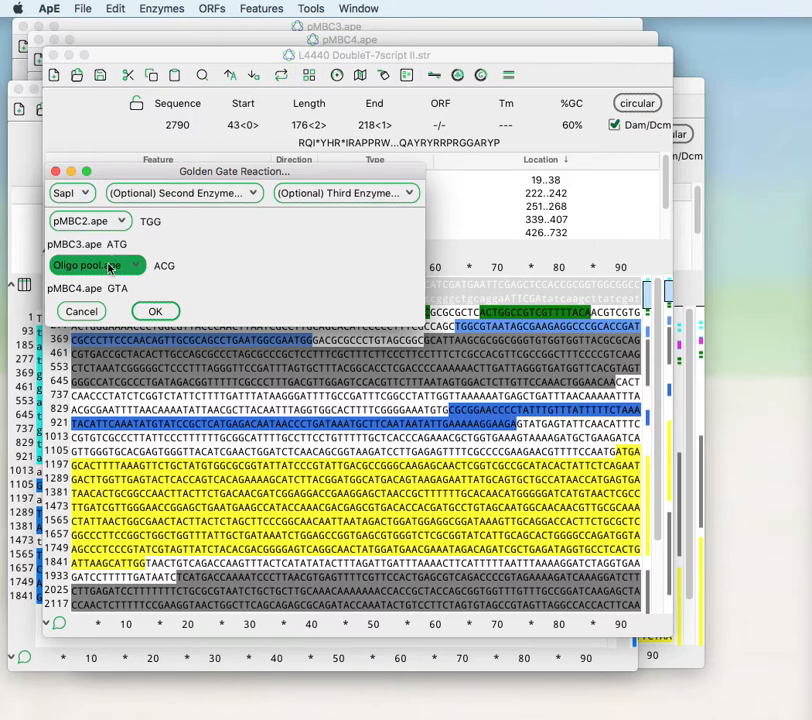
{"action": "left_click", "coordinate": [96, 264]}
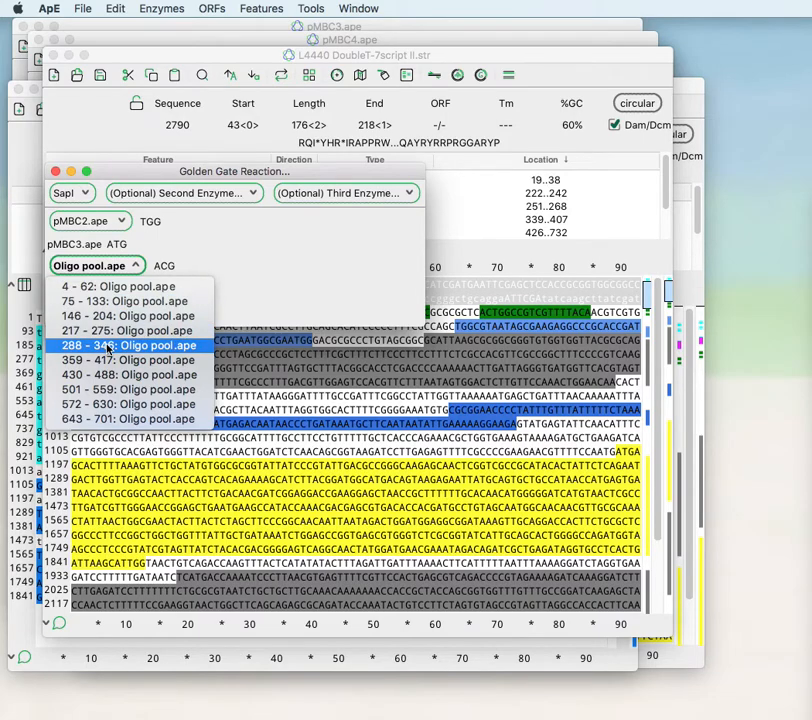
- Select the '4 - 62: Oligo pool.ape' fragment as the third piece of the reaction
{"action": "left_click", "coordinate": [124, 344]}
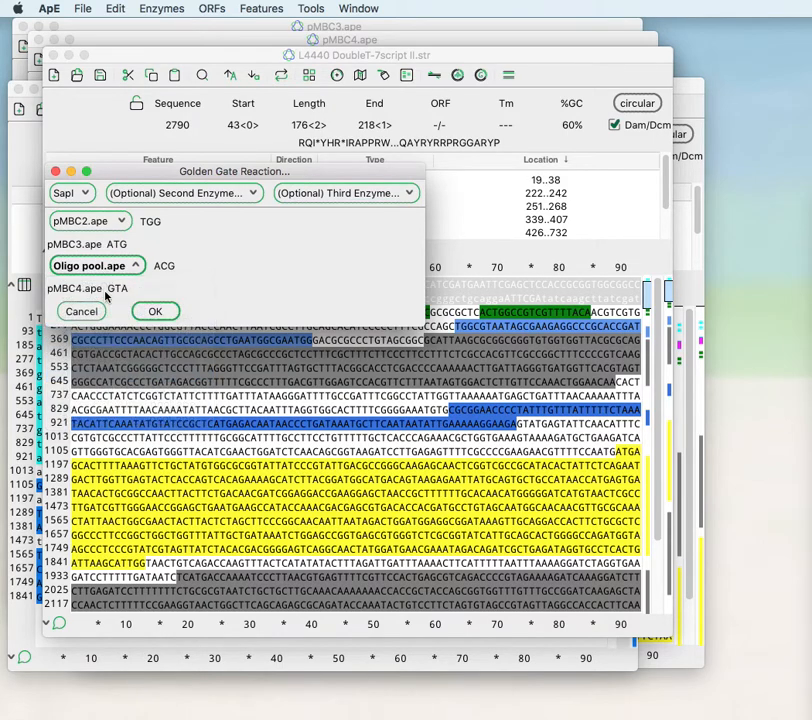
{"action": "left_click", "coordinate": [96, 264]}
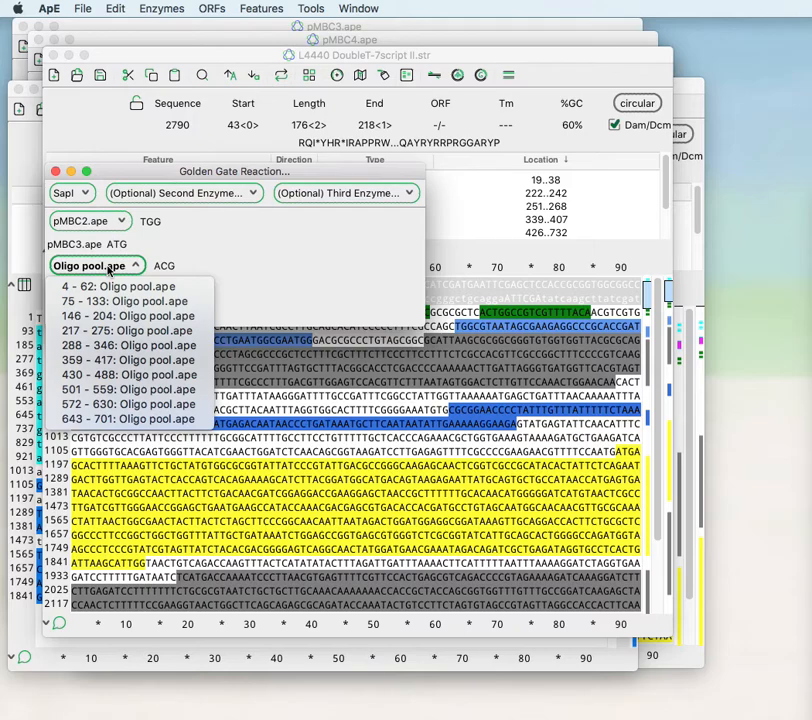
{"action": "left_click", "coordinate": [108, 284]}
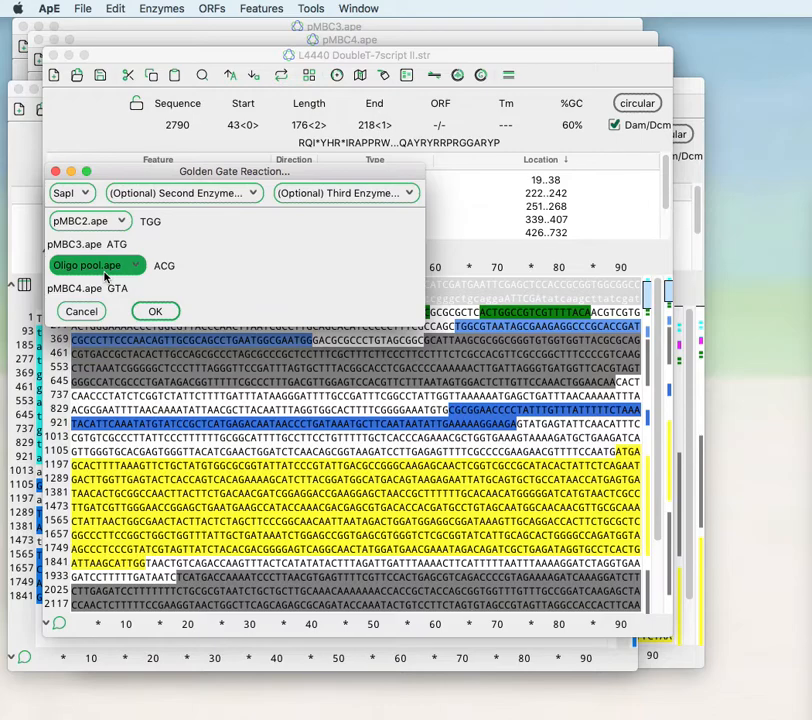
{"action": "left_click", "coordinate": [96, 264]}
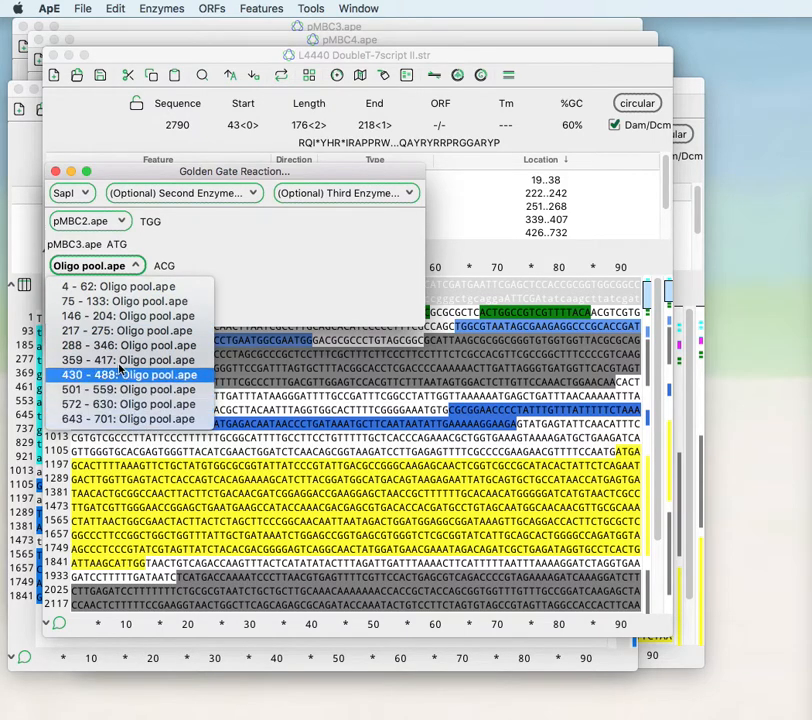
{"action": "left_click", "coordinate": [128, 420]}
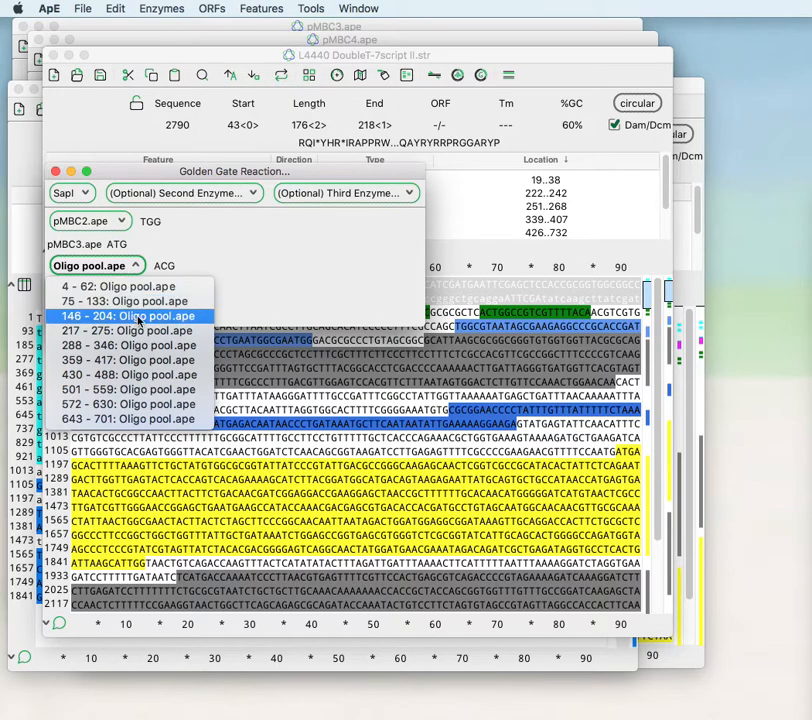
{"action": "left_click", "coordinate": [128, 344]}
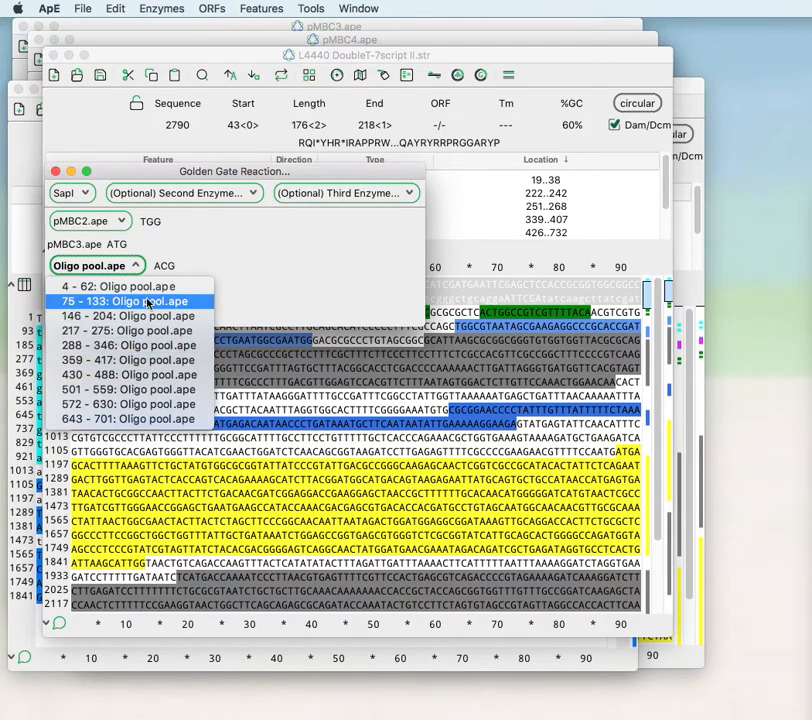
{"action": "mouse_move", "coordinate": [130, 288]}
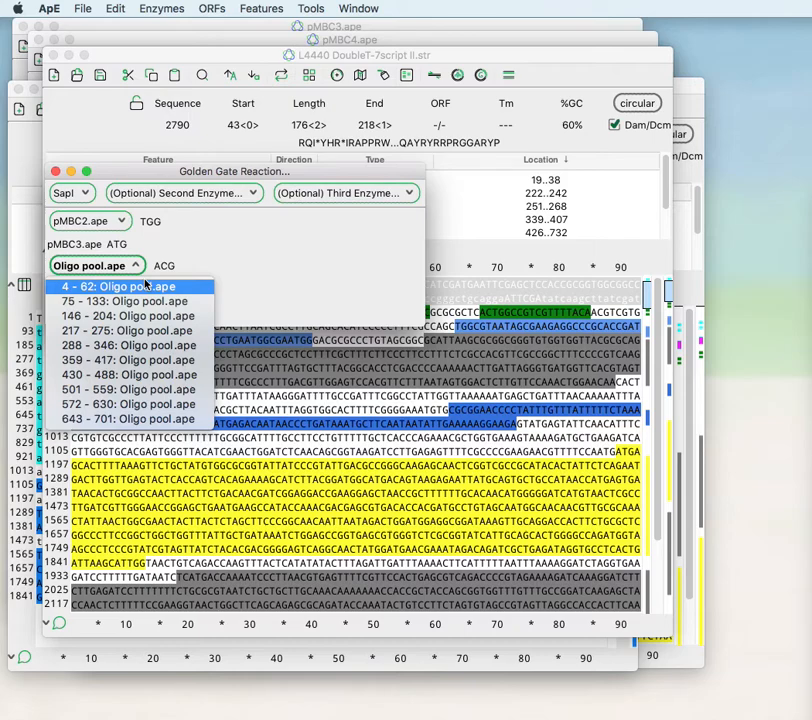
{"action": "mouse_move", "coordinate": [144, 288]}
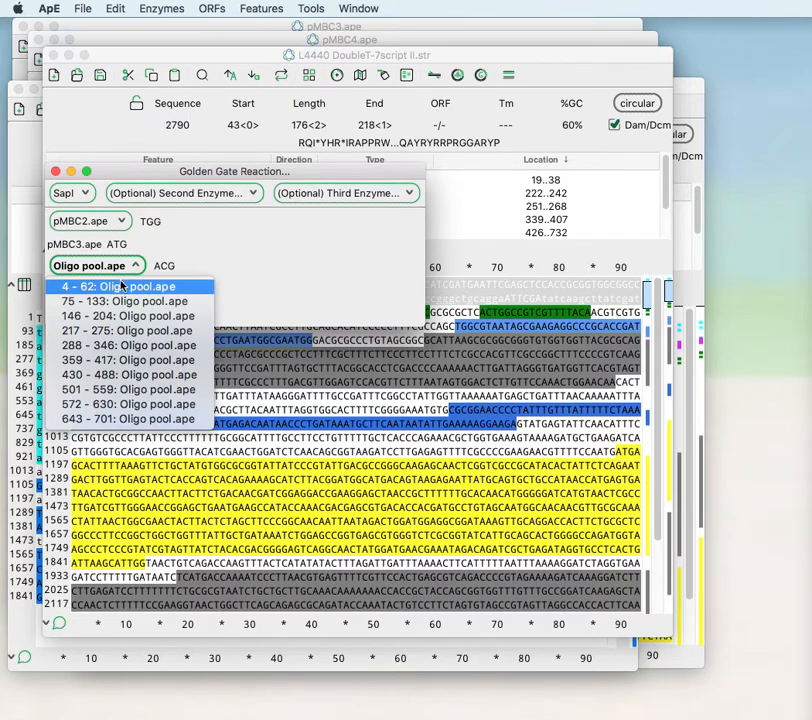
{"action": "left_click", "coordinate": [128, 286]}
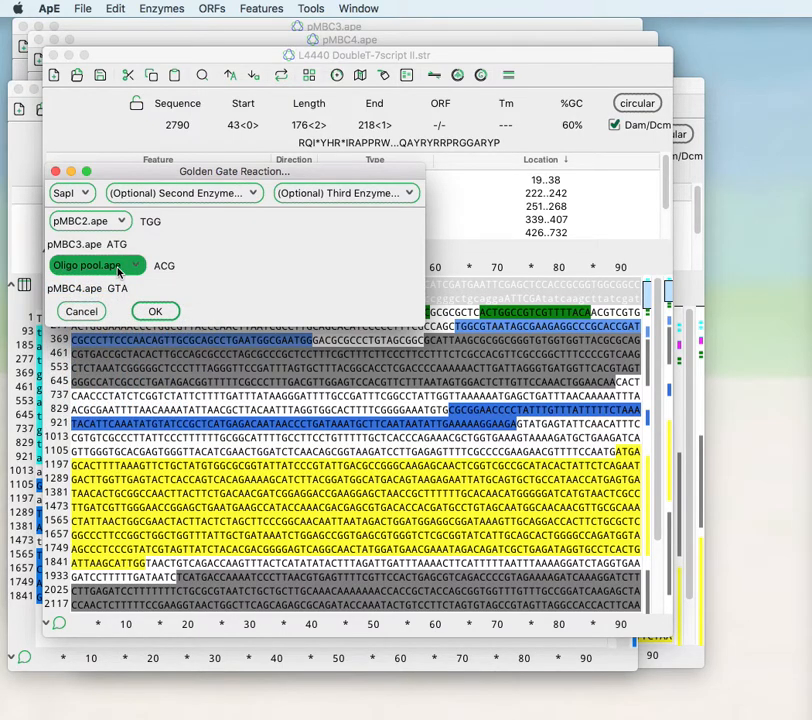
- Assemble the chosen fragments into a new 3251 bp circular New_DNA product
{"action": "left_click", "coordinate": [156, 312]}
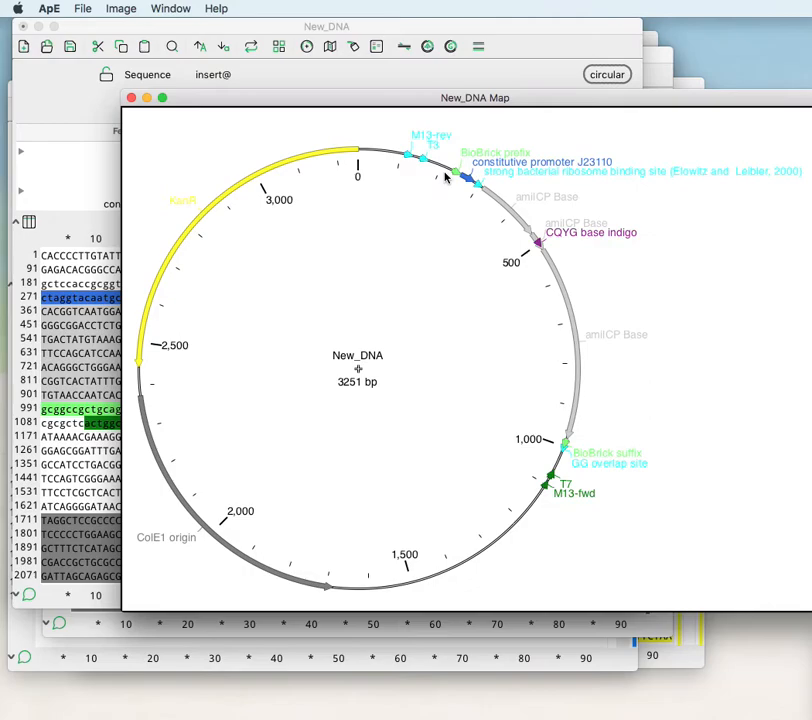
{"action": "mouse_move", "coordinate": [476, 214]}
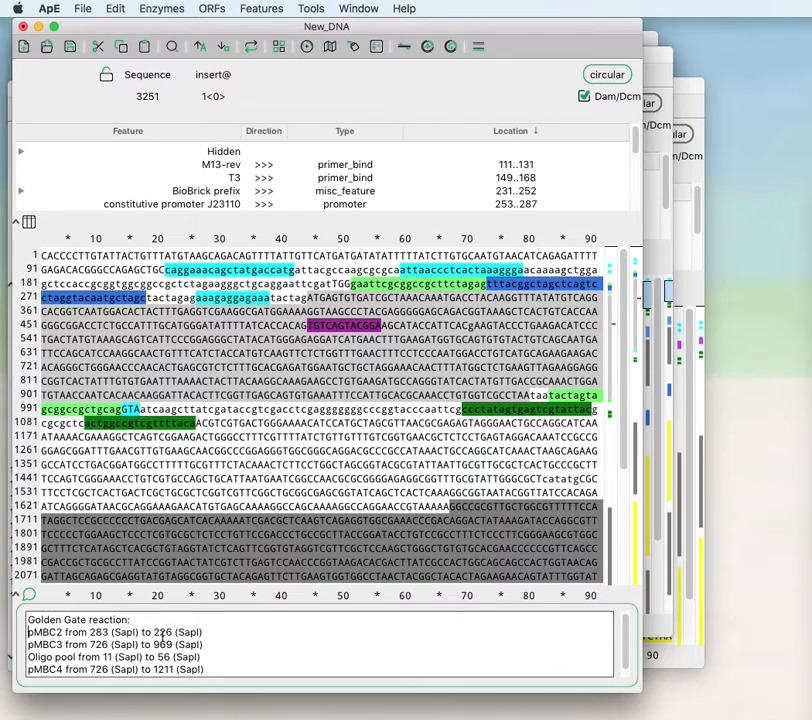
- Inspect the New_DNA sequence and its SapI Golden Gate source-fragment comments
{"action": "left_click", "coordinate": [228, 464]}
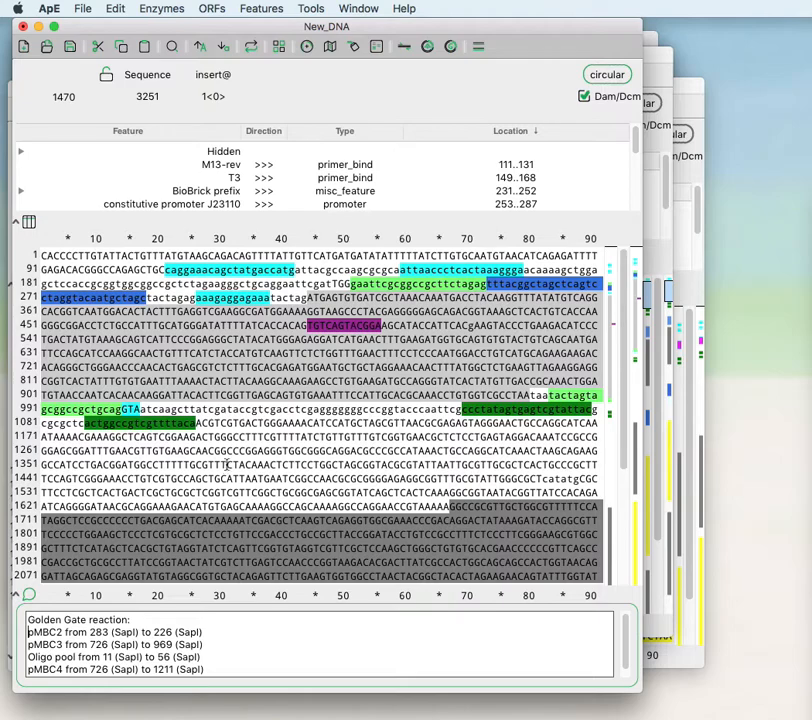
{"action": "left_click", "coordinate": [228, 456]}
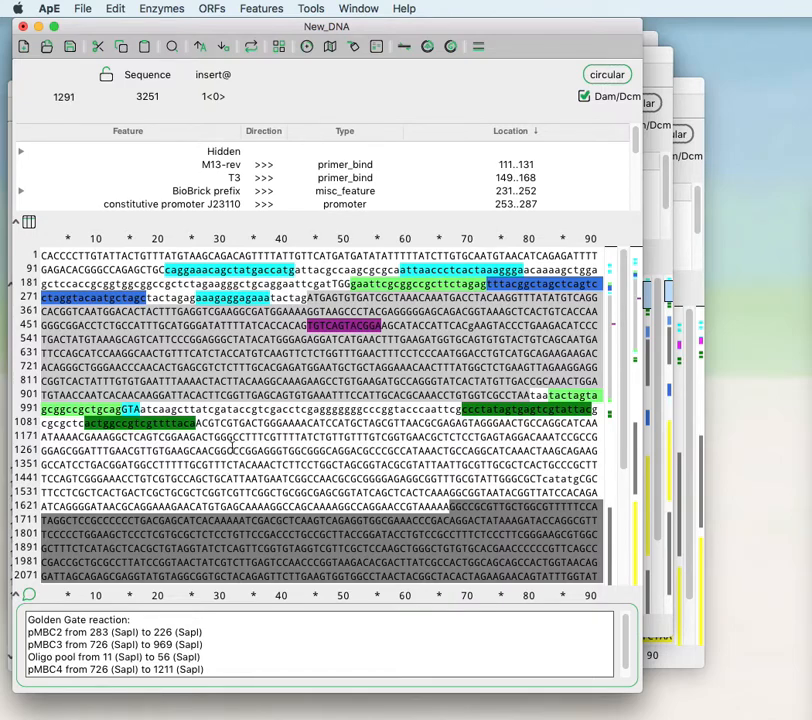